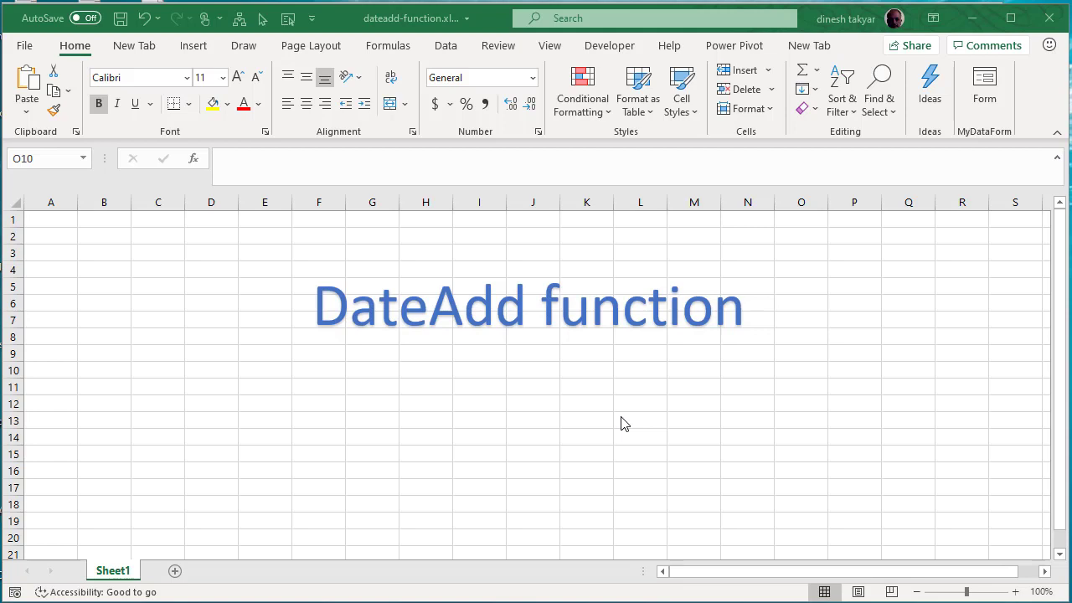
{"action": "mouse_move", "coordinate": [620, 403]}
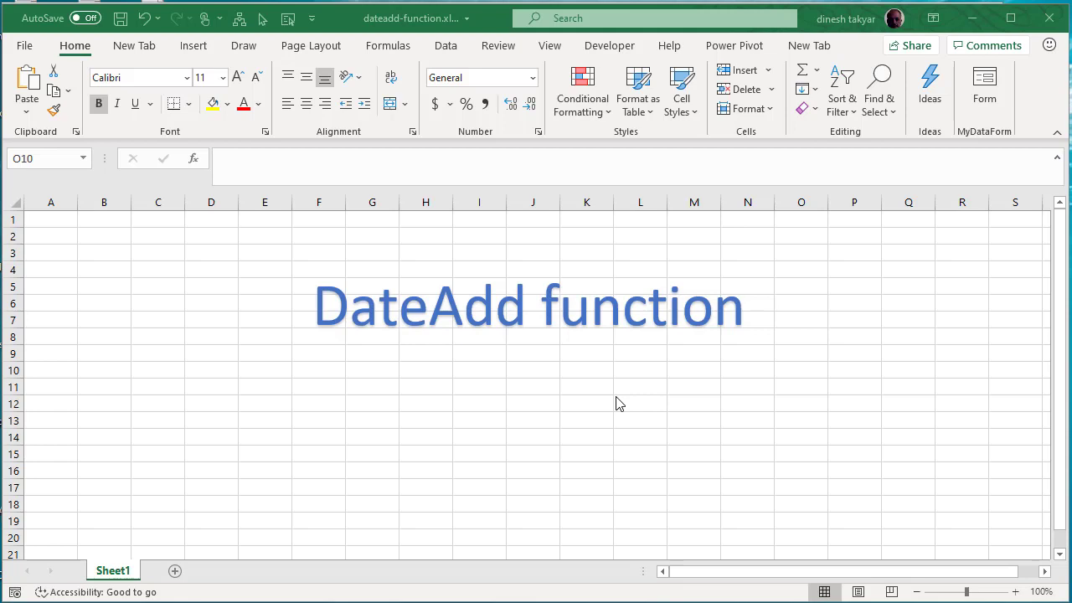
{"action": "mouse_move", "coordinate": [384, 275]}
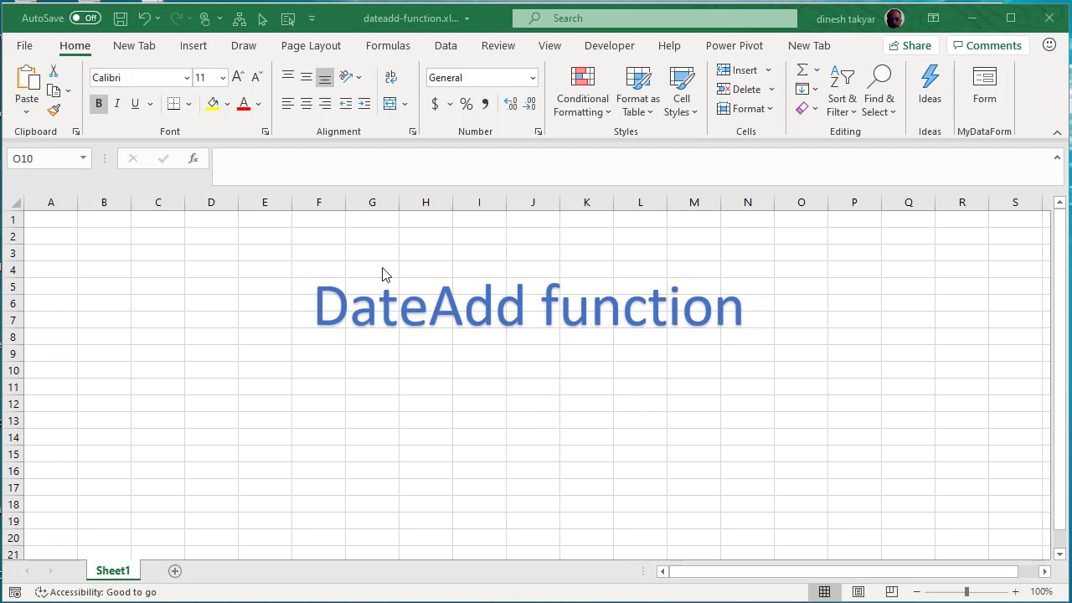
{"action": "mouse_move", "coordinate": [599, 47]}
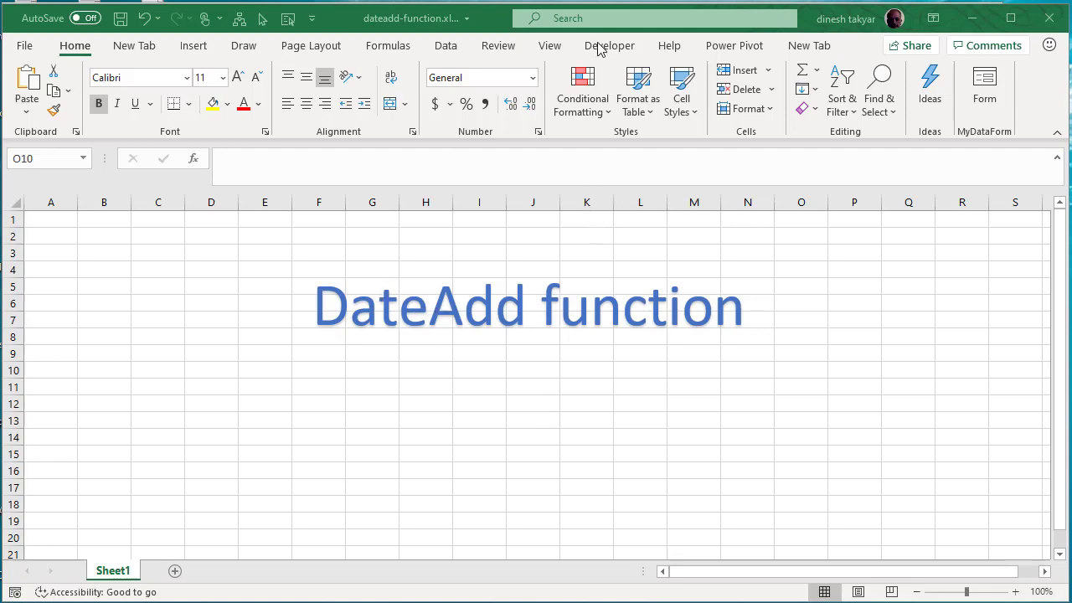
Open the VBA editor from the Developer ribbon and show the UserForm's design layout.
{"action": "left_click", "coordinate": [610, 45]}
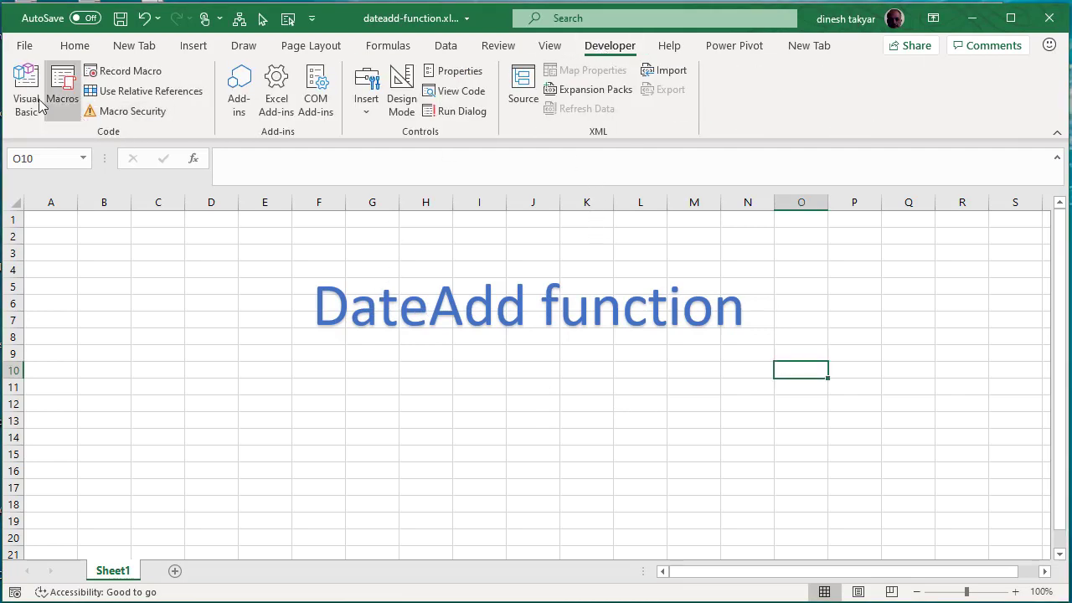
{"action": "left_click", "coordinate": [25, 84]}
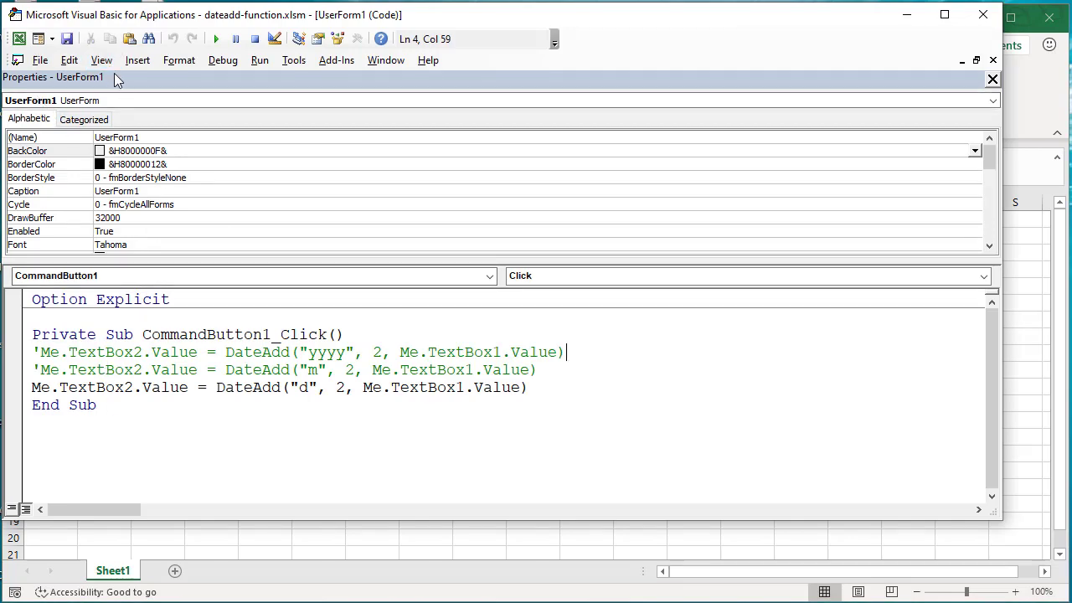
{"action": "left_click", "coordinate": [543, 387]}
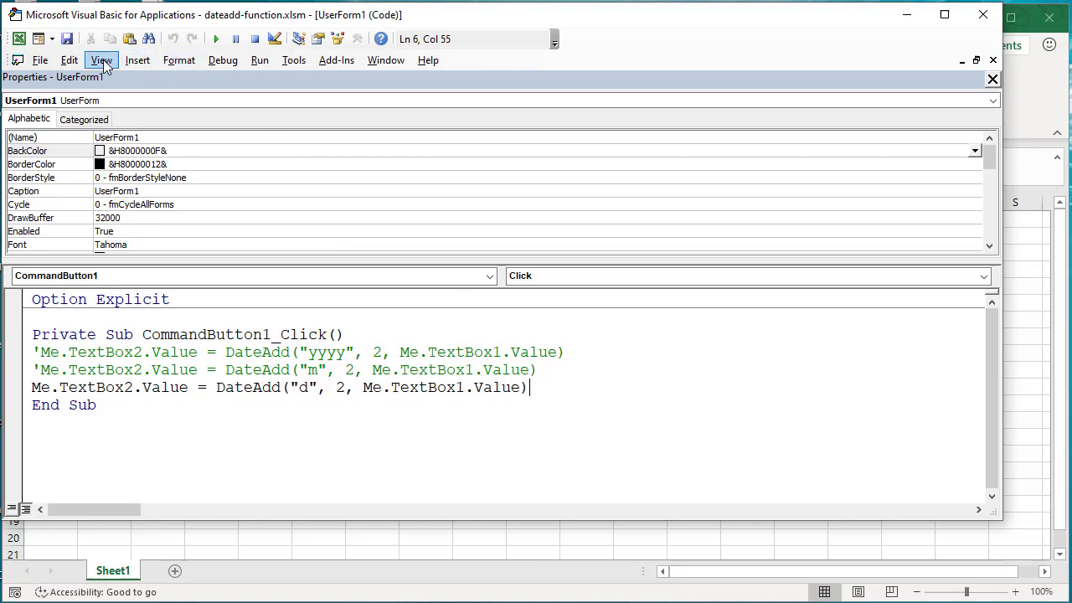
{"action": "left_click", "coordinate": [100, 61]}
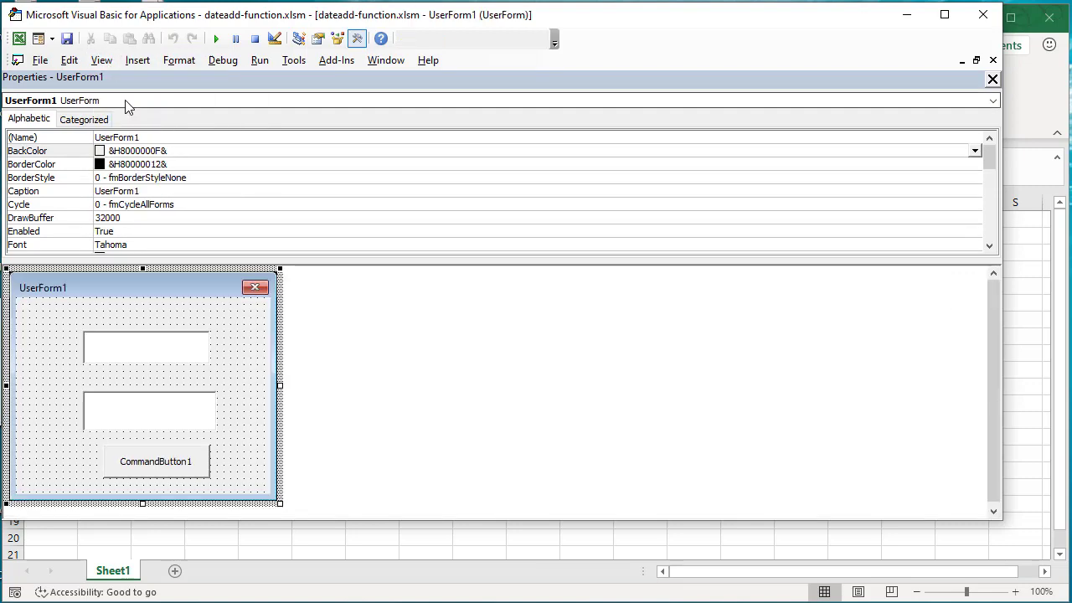
{"action": "mouse_move", "coordinate": [160, 356]}
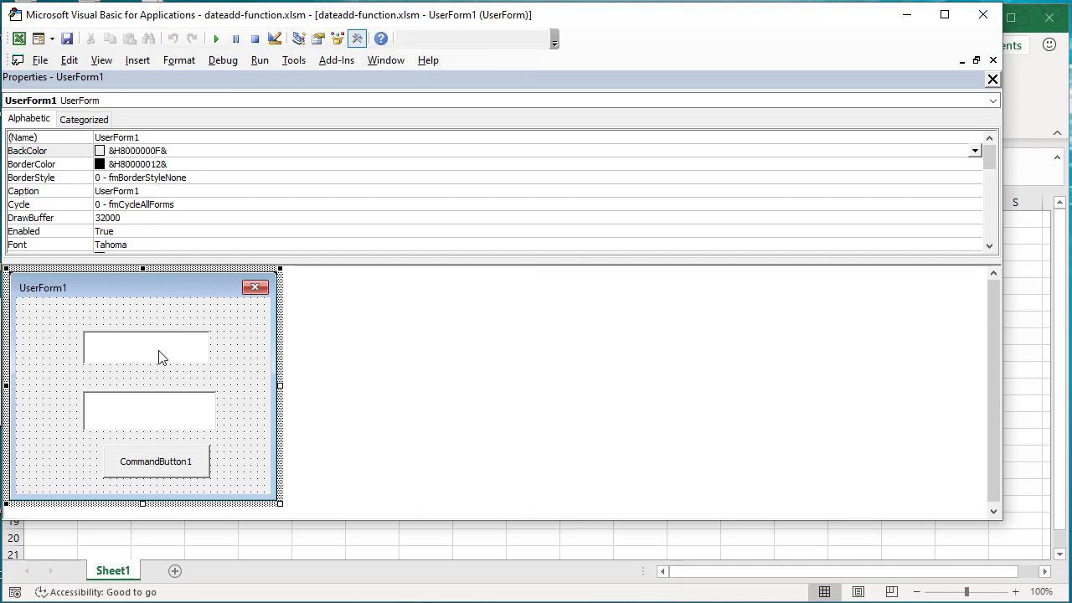
Review TextBox1 and TextBox2 on the form, then bring up CommandButton1's DateAdd Click code.
{"action": "left_click", "coordinate": [146, 346]}
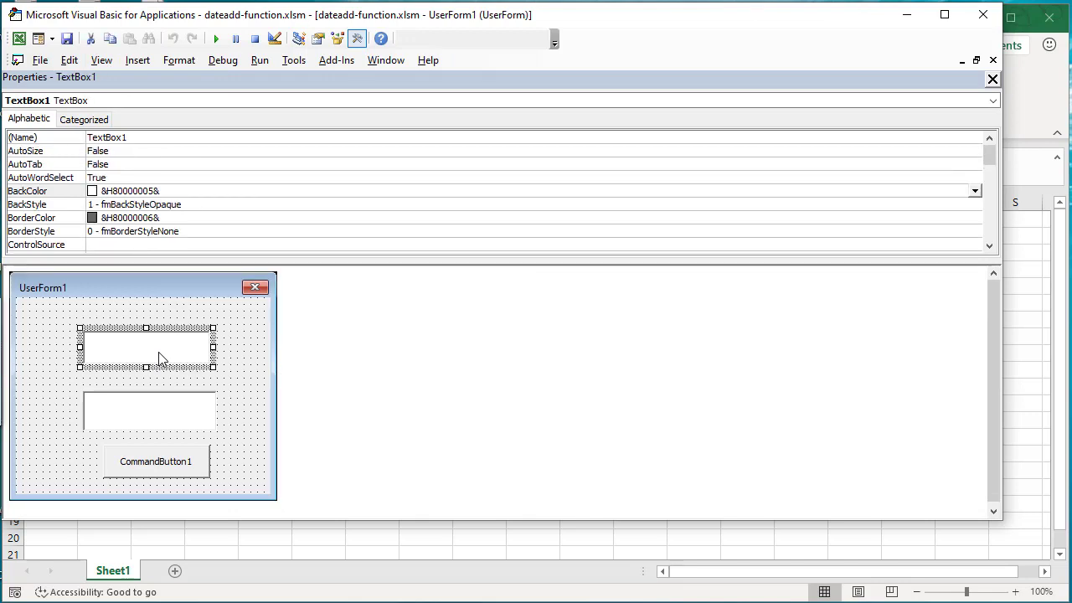
{"action": "left_click", "coordinate": [149, 411]}
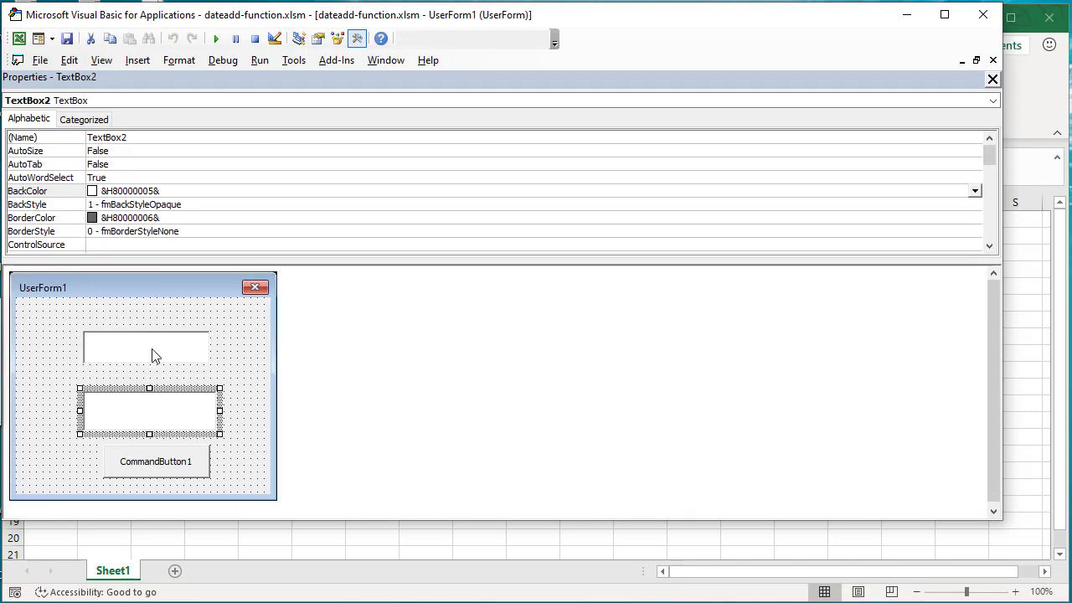
{"action": "left_click", "coordinate": [147, 345]}
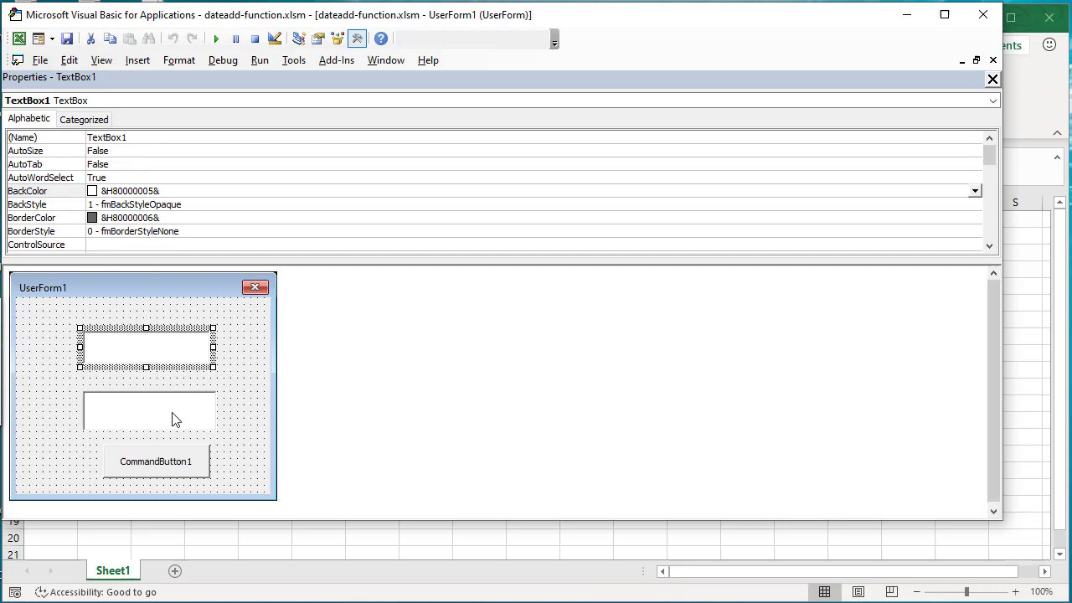
{"action": "left_click", "coordinate": [150, 411]}
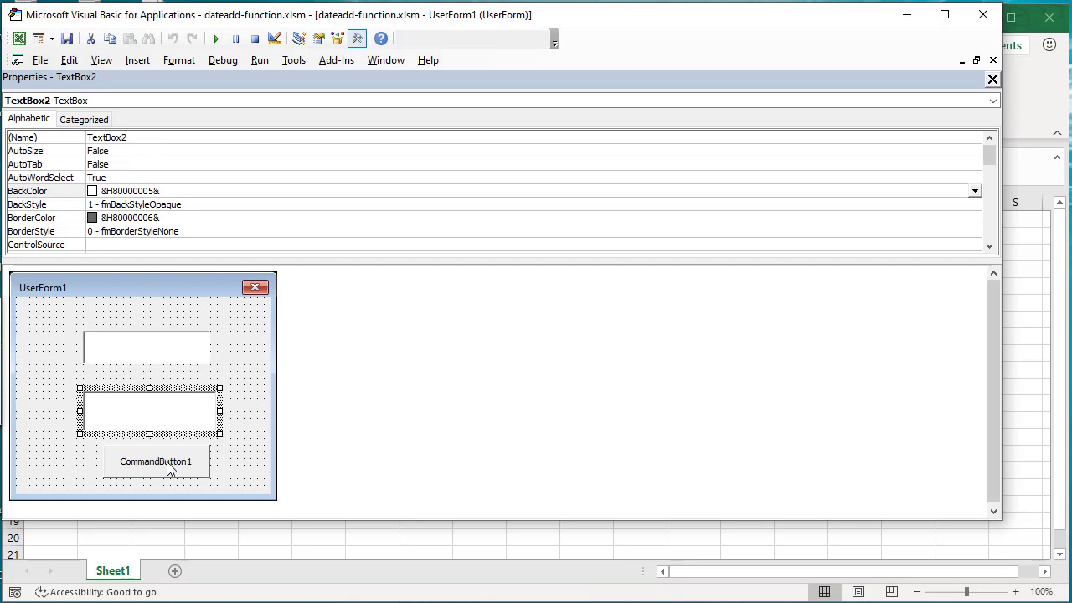
{"action": "double_click", "coordinate": [155, 462]}
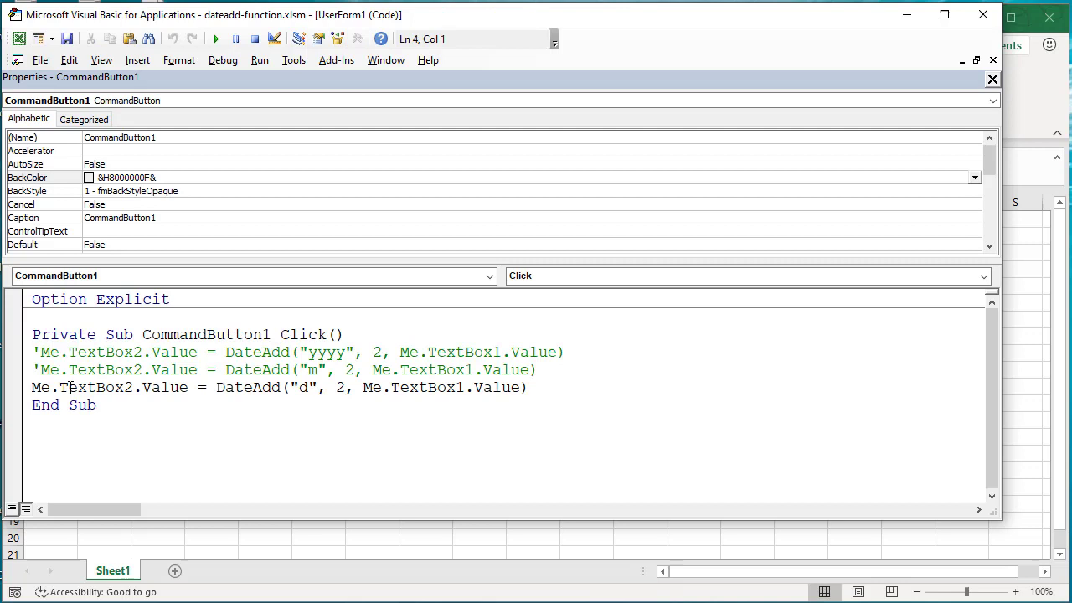
{"action": "mouse_move", "coordinate": [303, 392]}
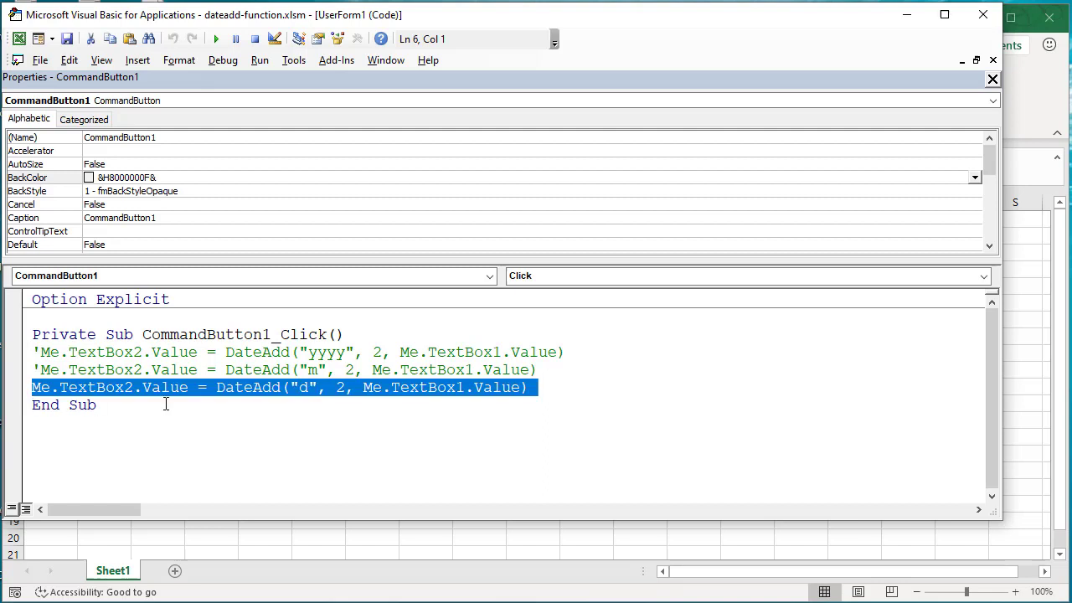
{"action": "left_click", "coordinate": [312, 387]}
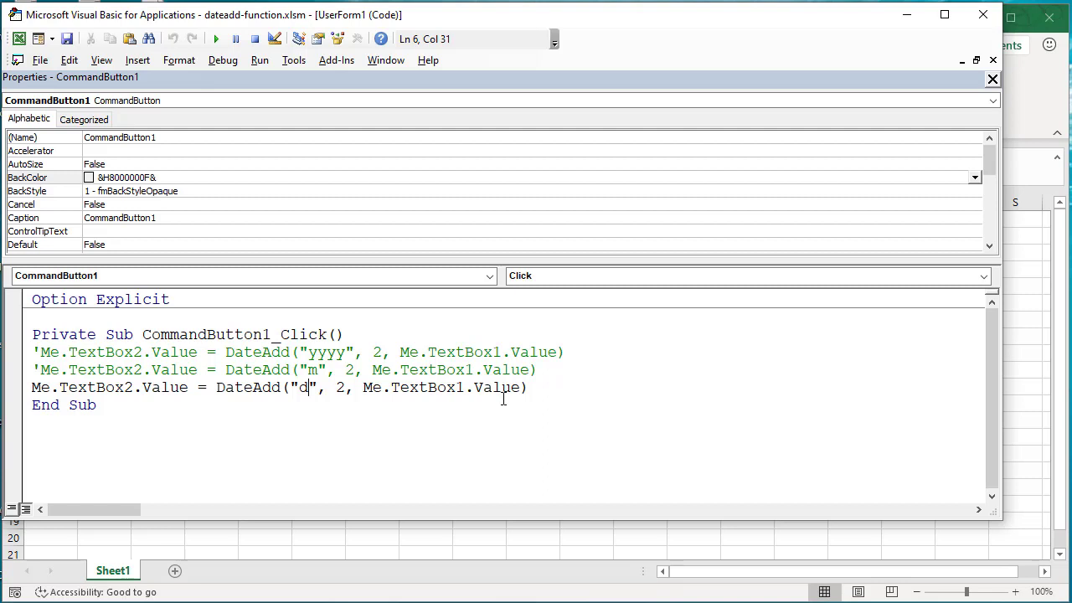
{"action": "mouse_move", "coordinate": [332, 419]}
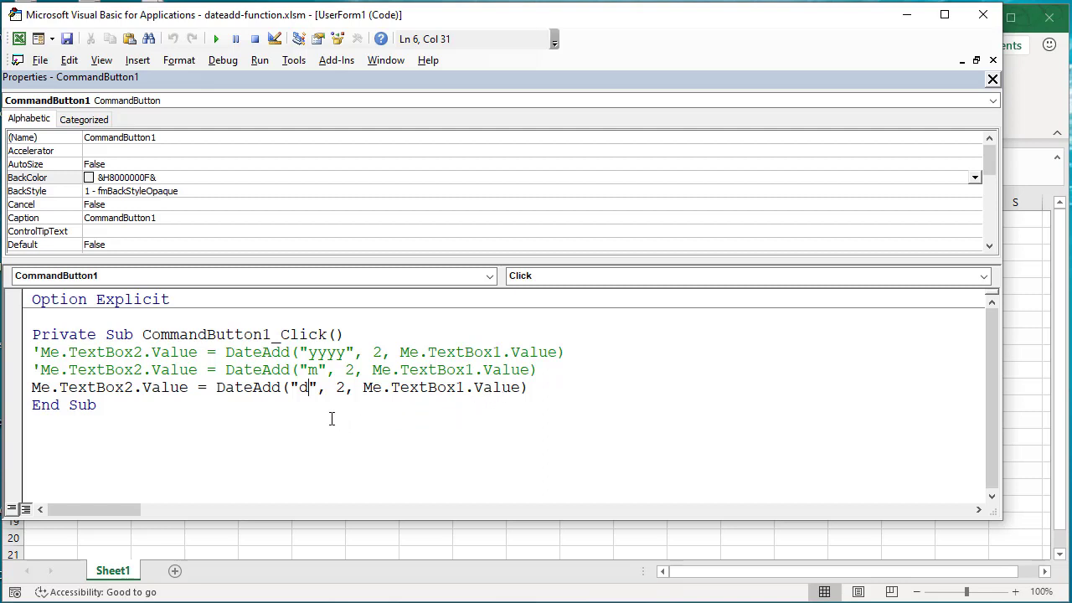
{"action": "type", "text": "n"}
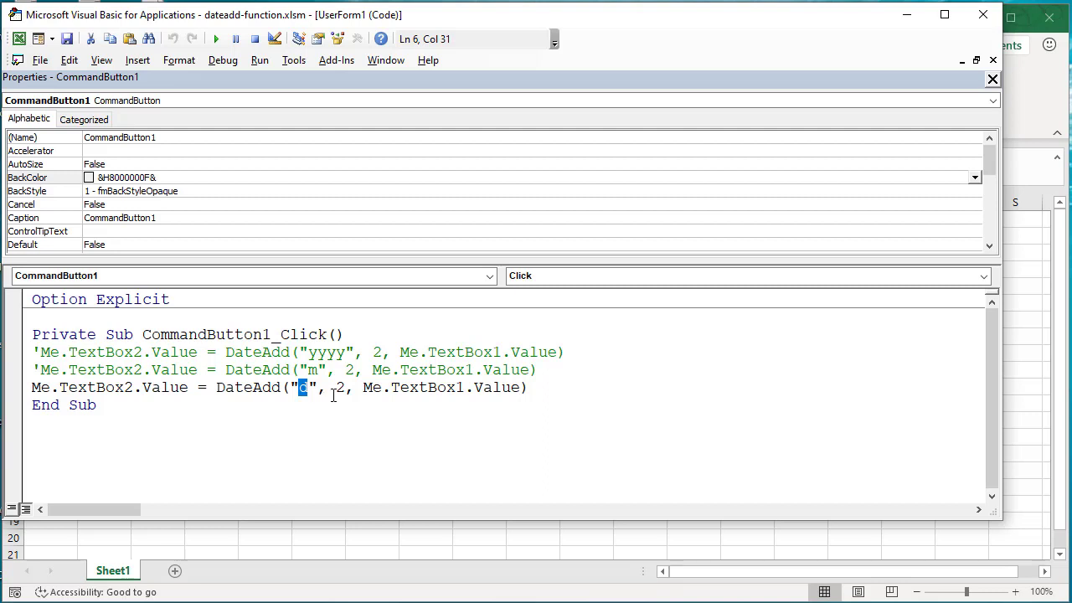
{"action": "type", "text": "d"}
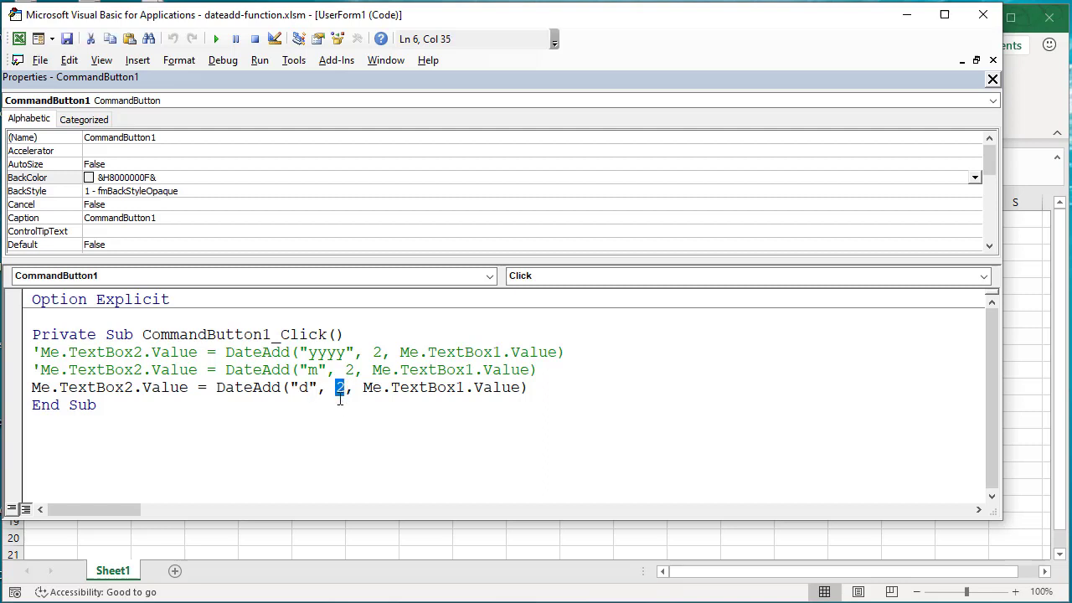
{"action": "mouse_move", "coordinate": [358, 398]}
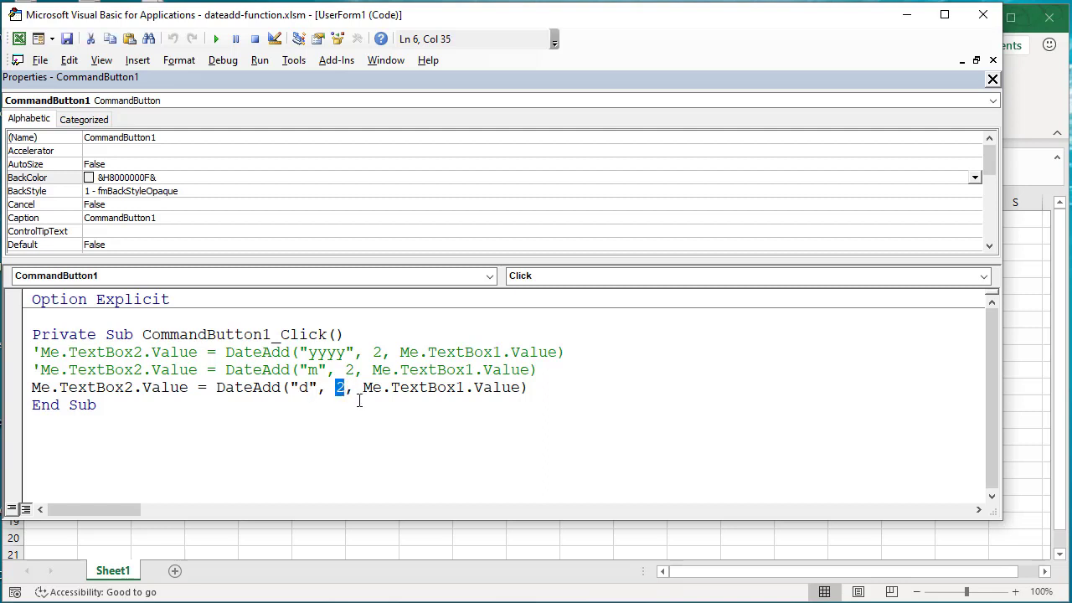
{"action": "double_click", "coordinate": [409, 387]}
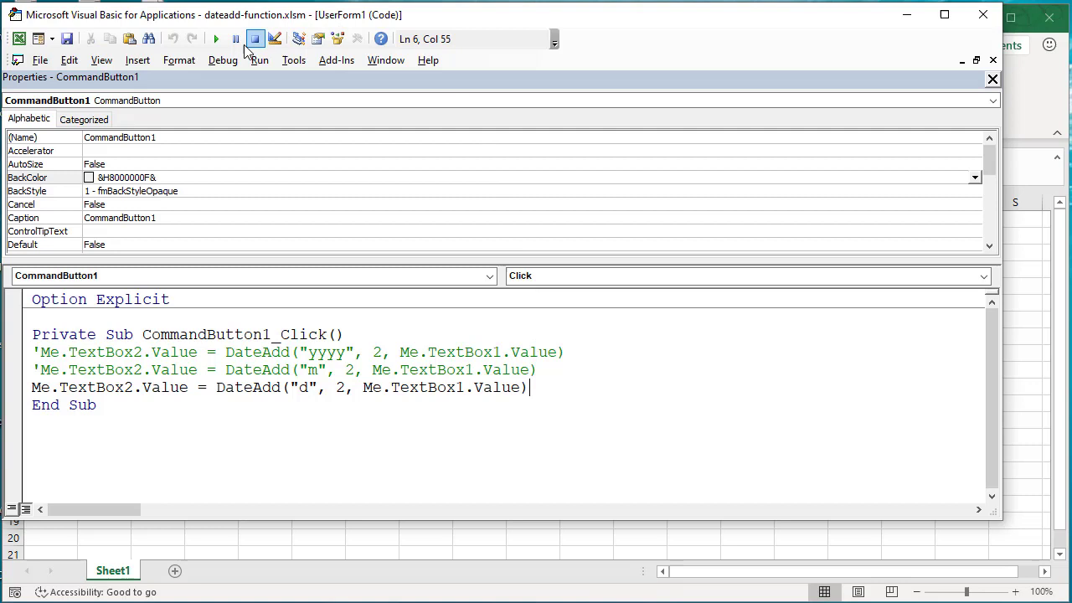
{"action": "mouse_move", "coordinate": [216, 40]}
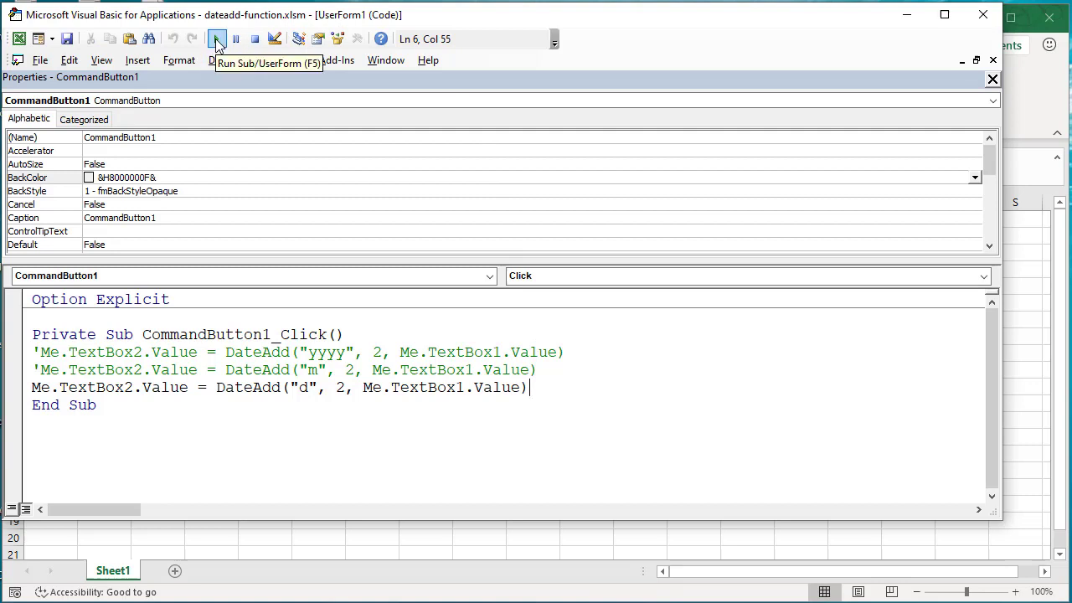
Run the UserForm, enter 31-jan-2020 in the first box and have the button add 2 days.
{"action": "left_click", "coordinate": [218, 38]}
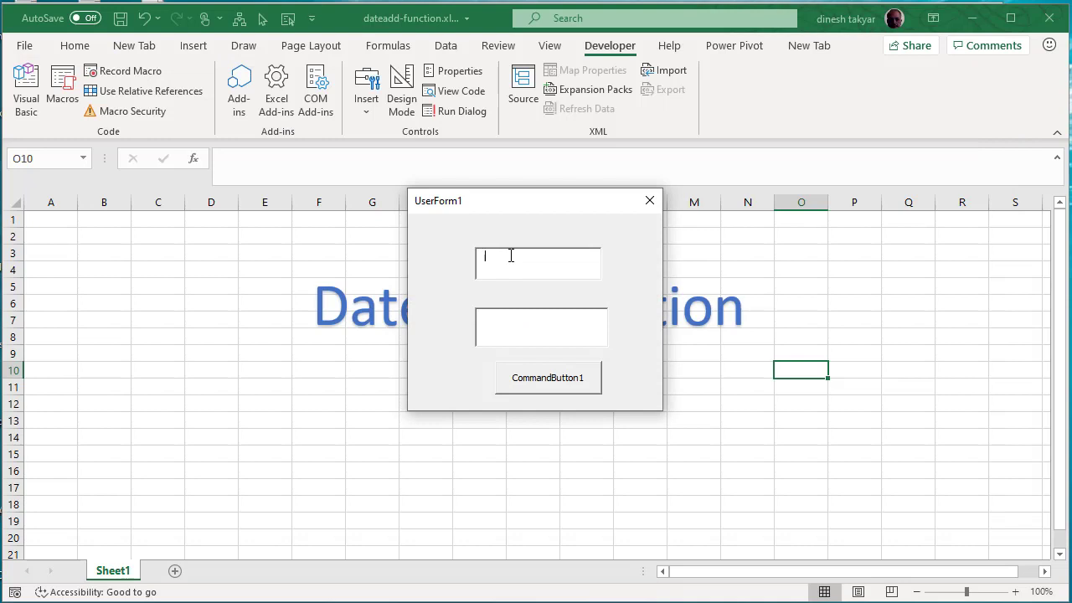
{"action": "type", "text": "31-"}
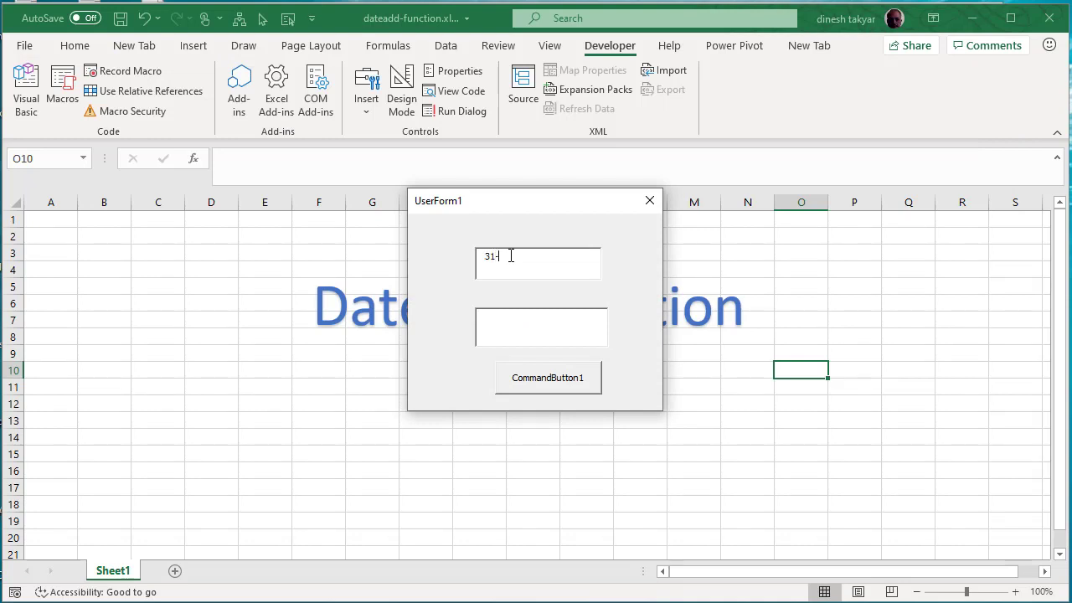
{"action": "type", "text": "jan-2"}
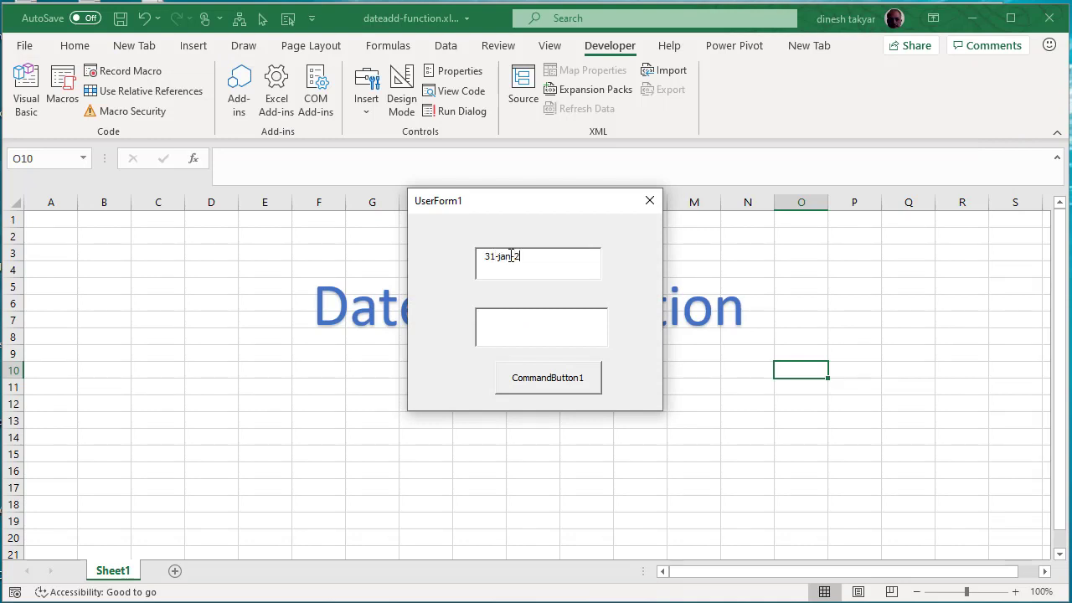
{"action": "type", "text": "020"}
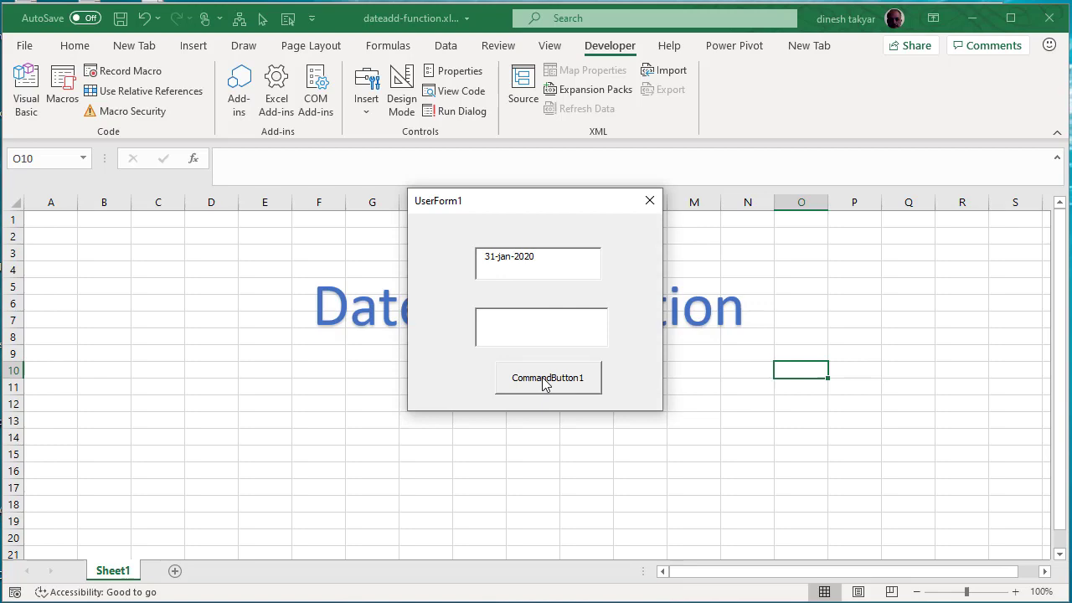
{"action": "left_click", "coordinate": [546, 379]}
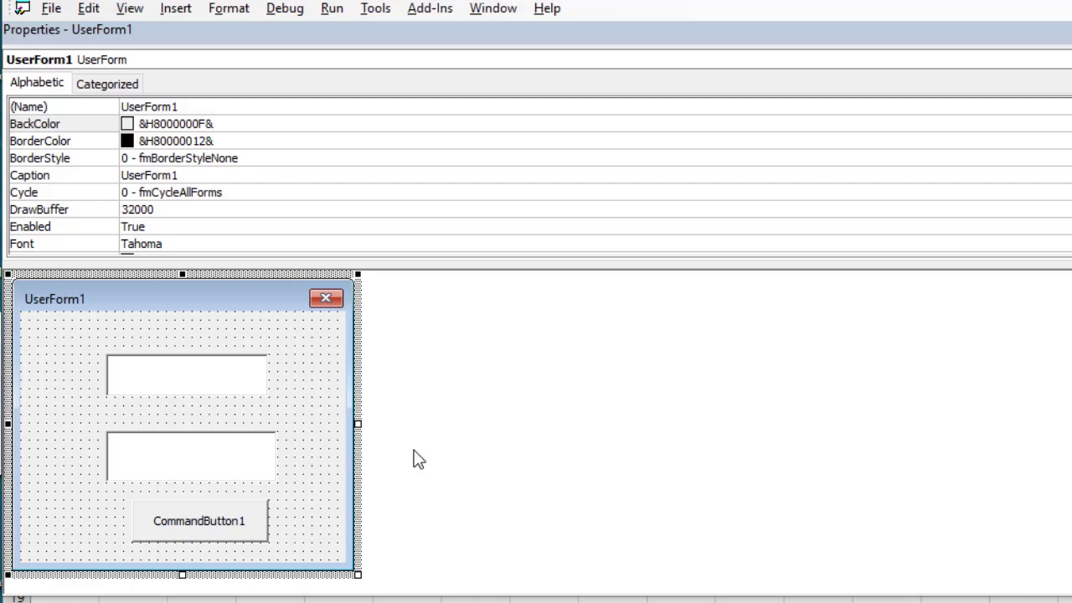
In the button's Click code activate the DateAdd("m") months line and comment out the days line.
{"action": "double_click", "coordinate": [199, 519]}
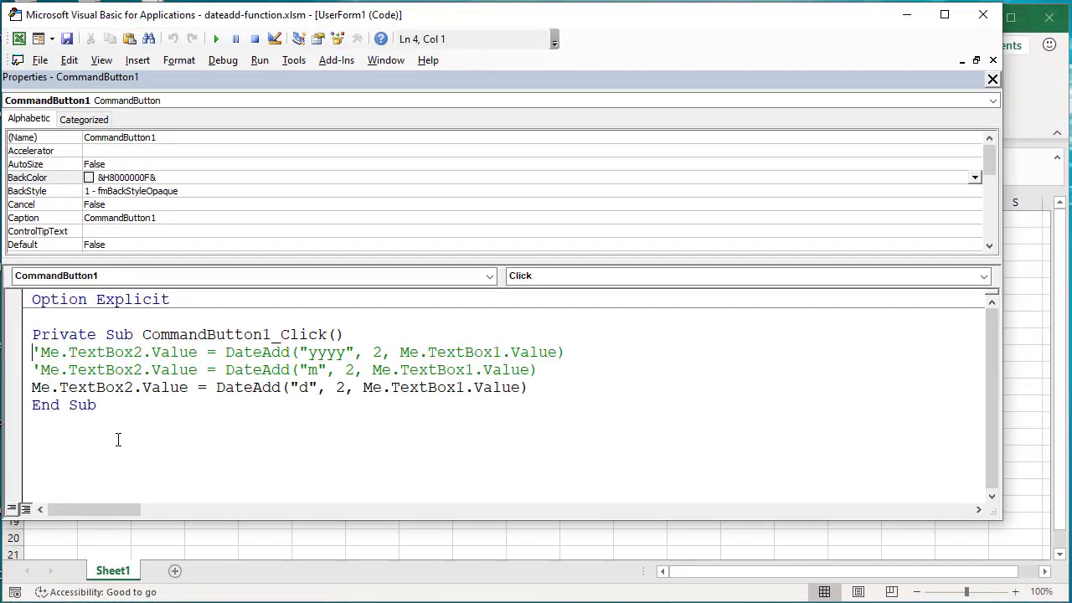
{"action": "left_click", "coordinate": [35, 387]}
{"action": "type", "text": "'"}
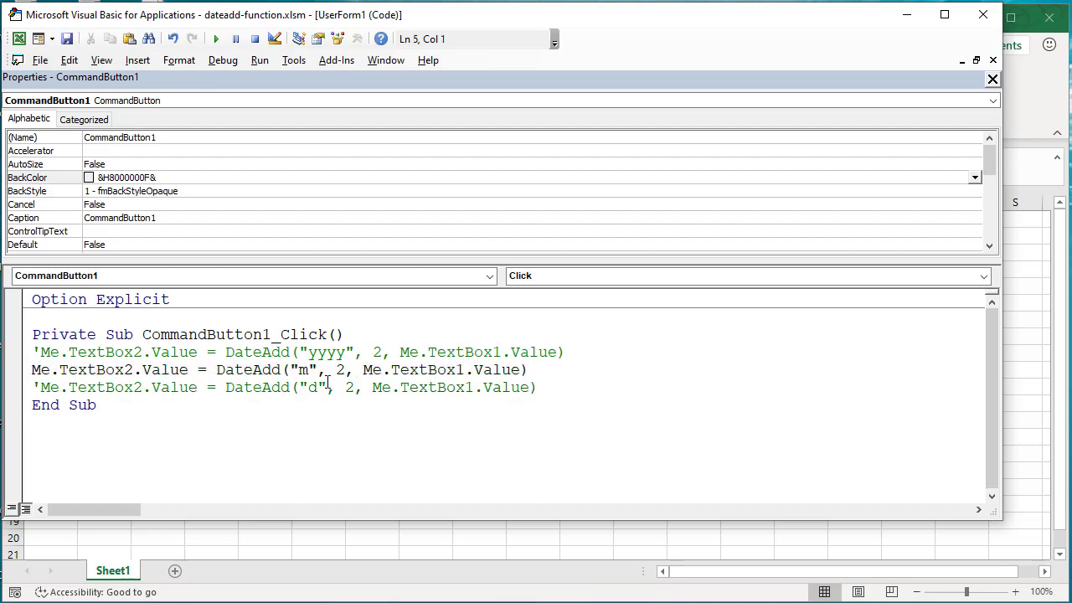
{"action": "mouse_move", "coordinate": [216, 39]}
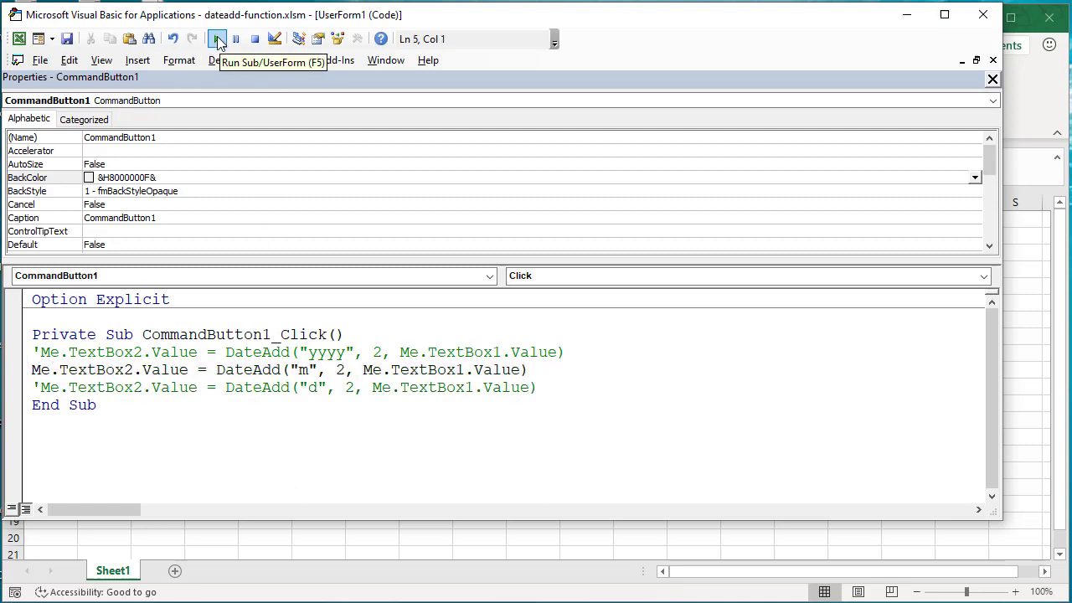
Run the form with 31-mar-2020 and compute 31-May-20, two months later, into the second box.
{"action": "left_click", "coordinate": [218, 38]}
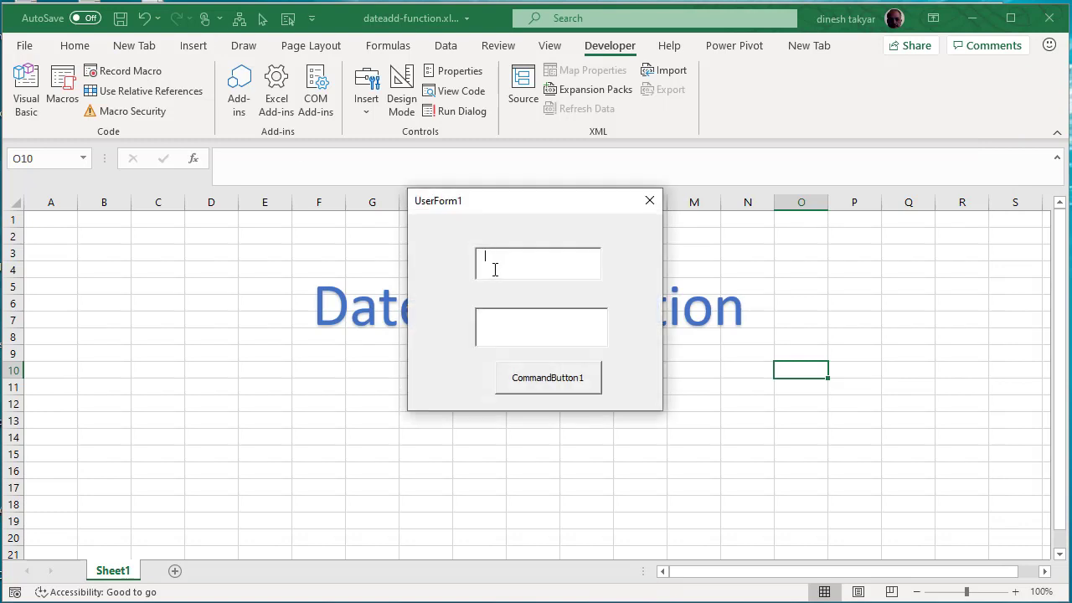
{"action": "type", "text": "31"}
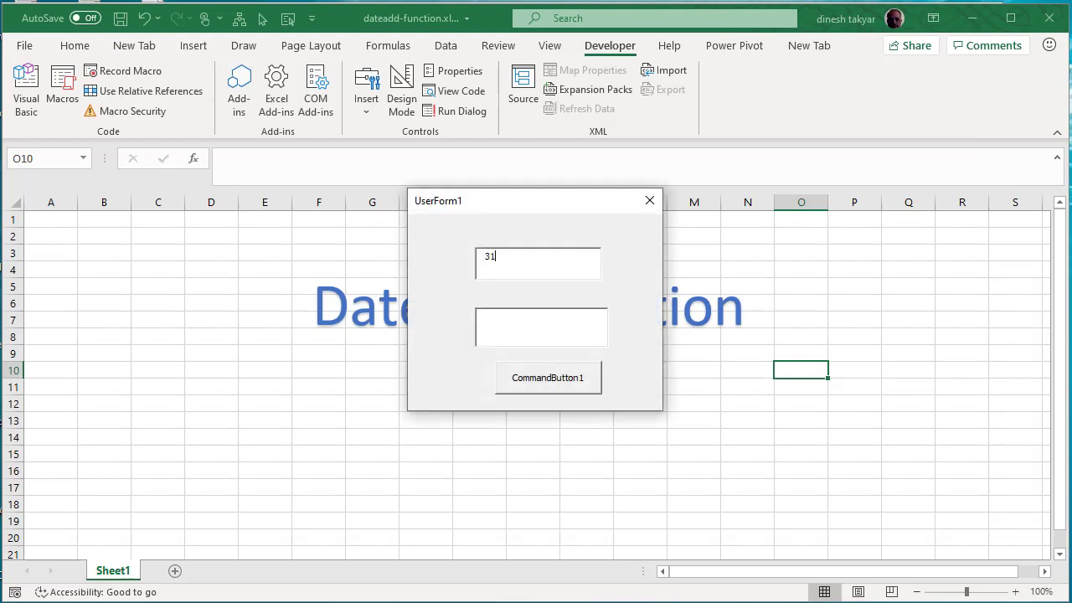
{"action": "type", "text": "-mar-2020"}
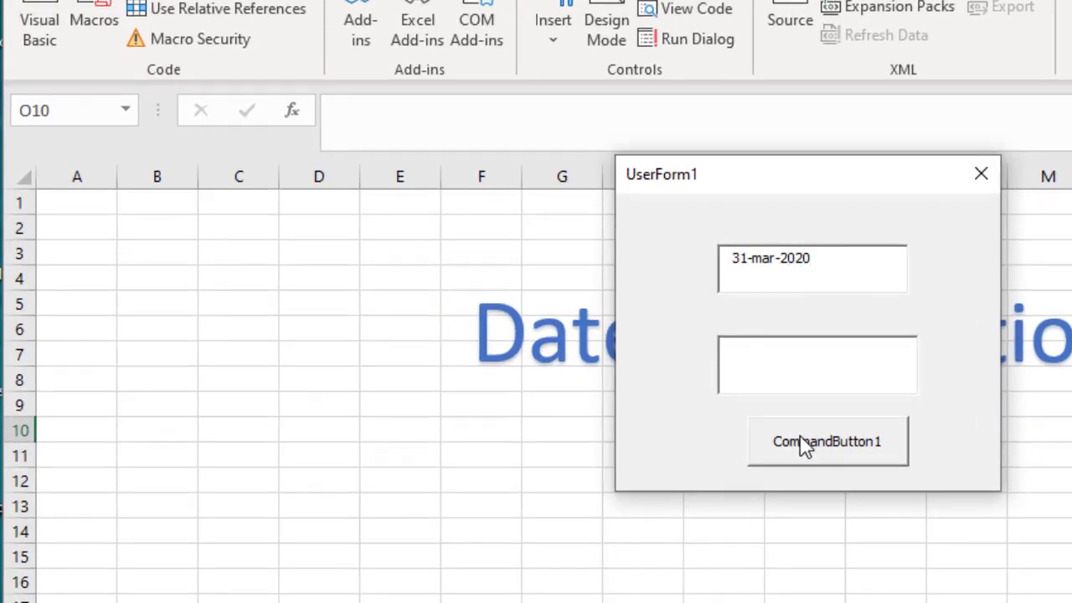
{"action": "left_click", "coordinate": [827, 442]}
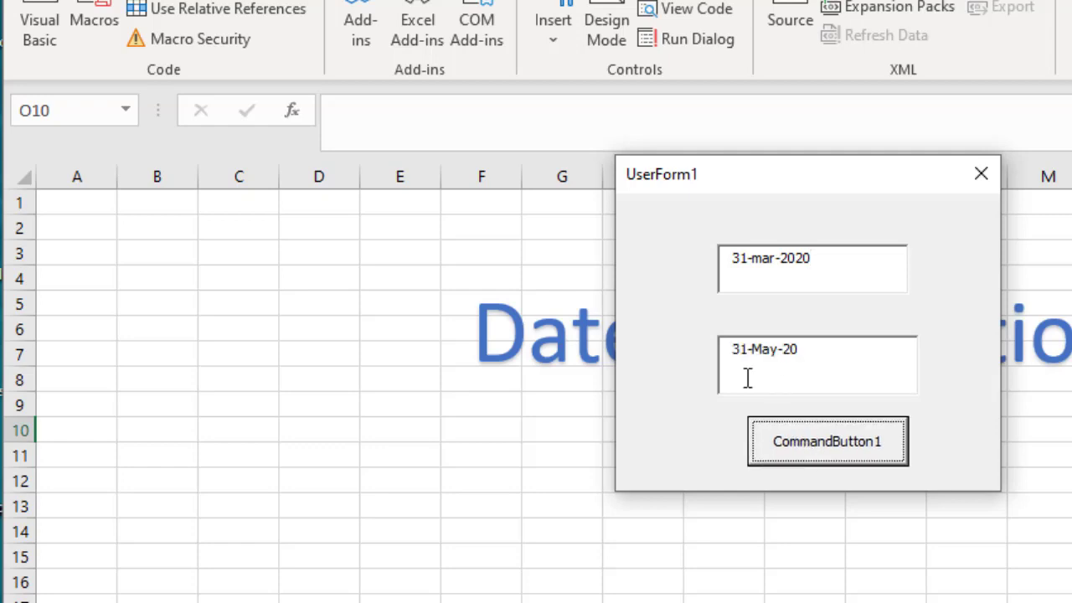
{"action": "mouse_move", "coordinate": [797, 377]}
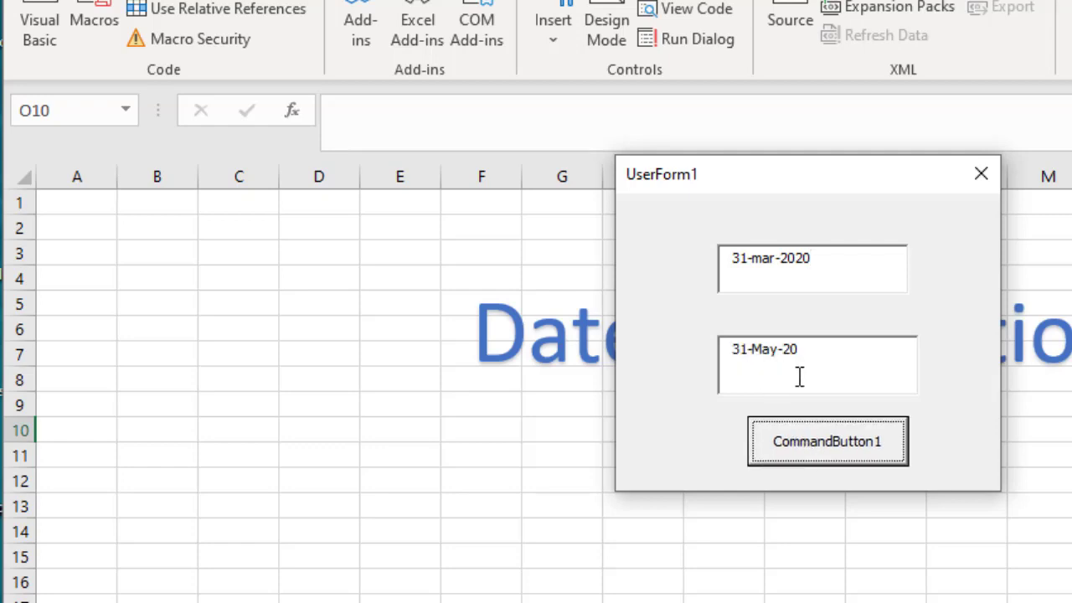
{"action": "mouse_move", "coordinate": [992, 243]}
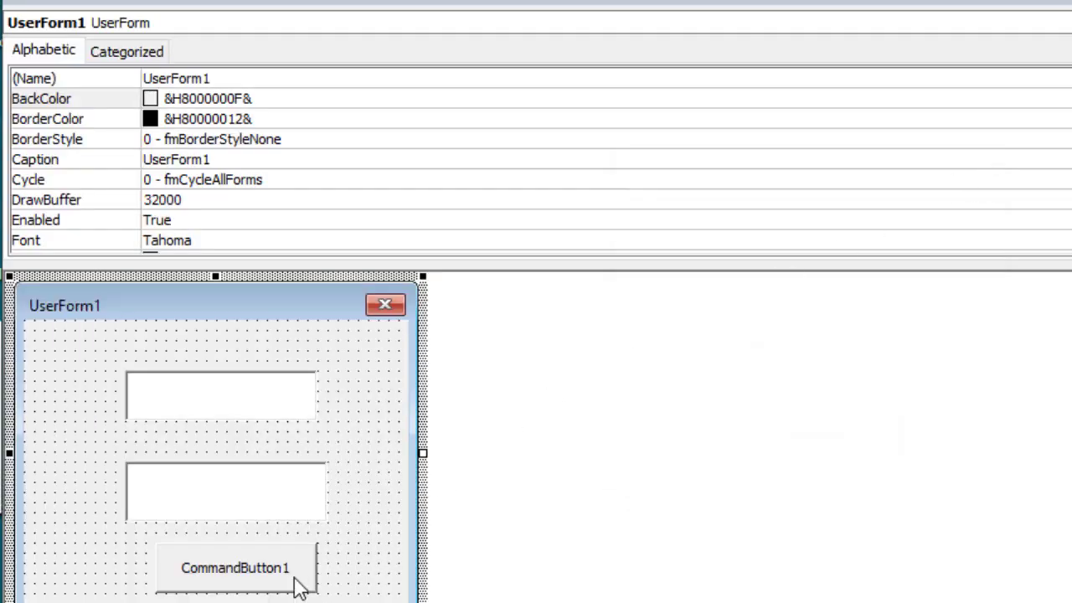
Switch the button's Click code to the DateAdd("yyyy") years line and run the form again.
{"action": "double_click", "coordinate": [235, 568]}
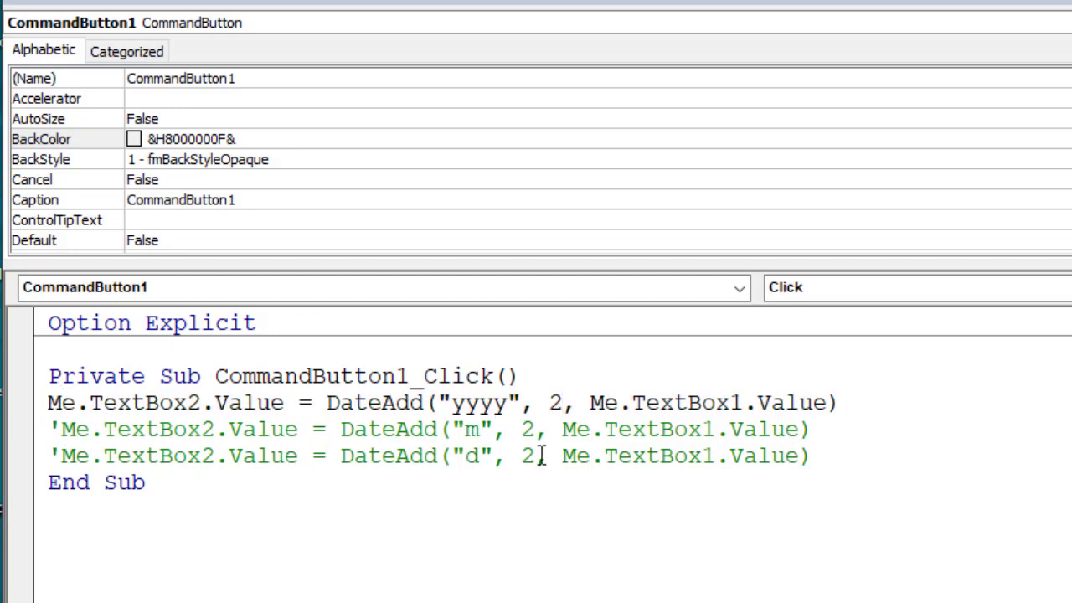
{"action": "type", "text": "5"}
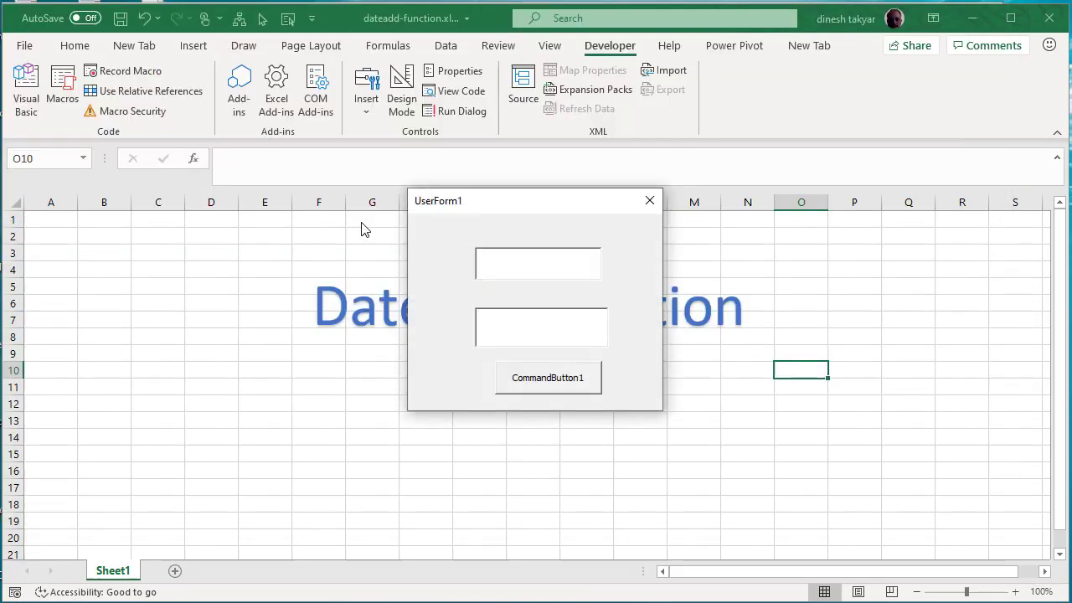
Enter the date 11-mar-2020 in the running UserForm's first box.
{"action": "left_click", "coordinate": [537, 263]}
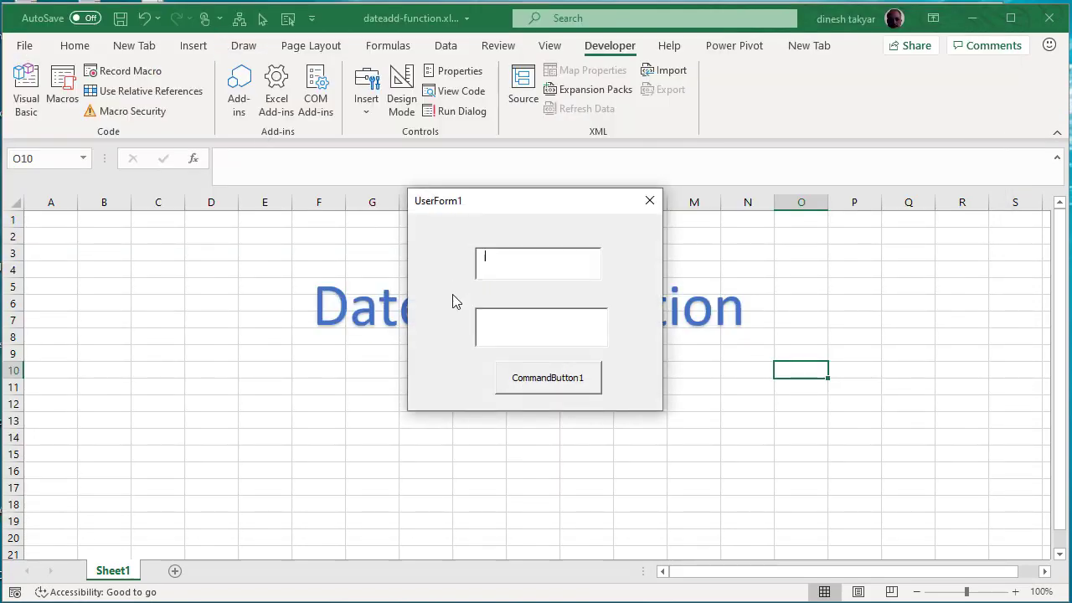
{"action": "type", "text": "11-m"}
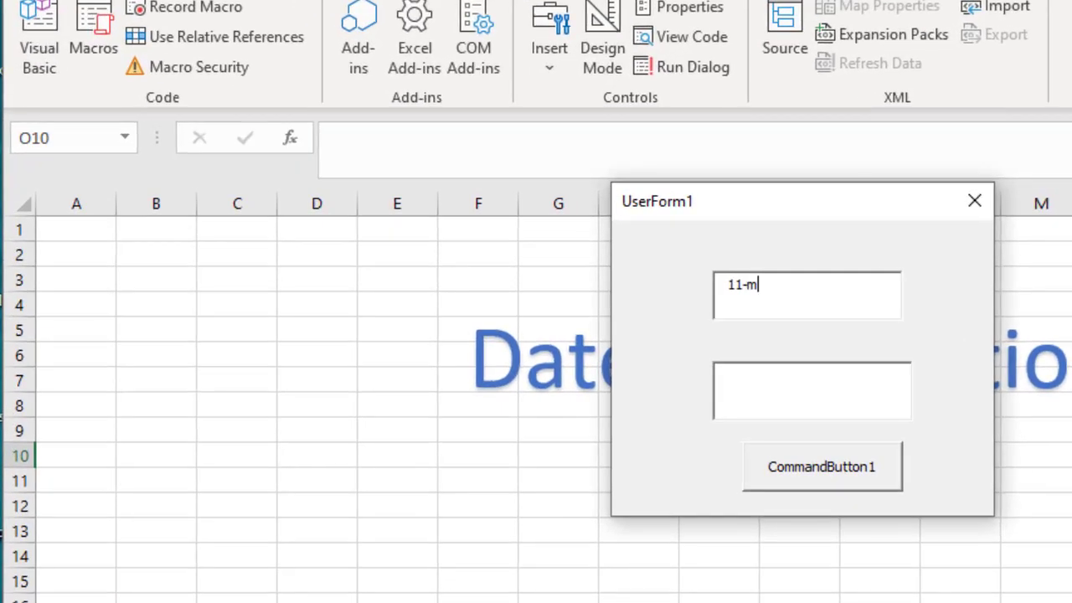
{"action": "type", "text": "ar-20"}
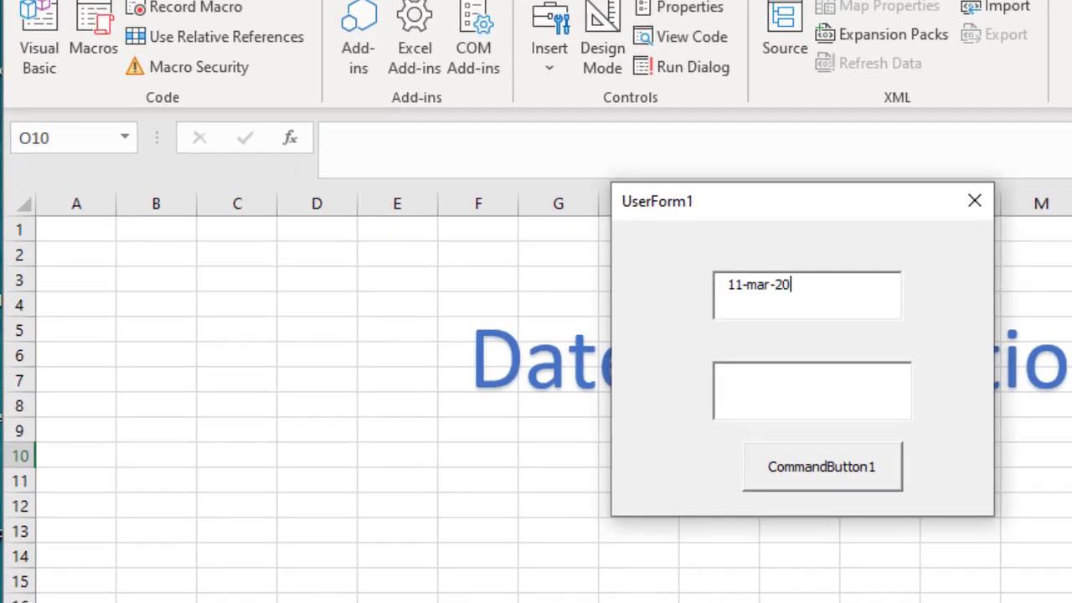
{"action": "type", "text": "20"}
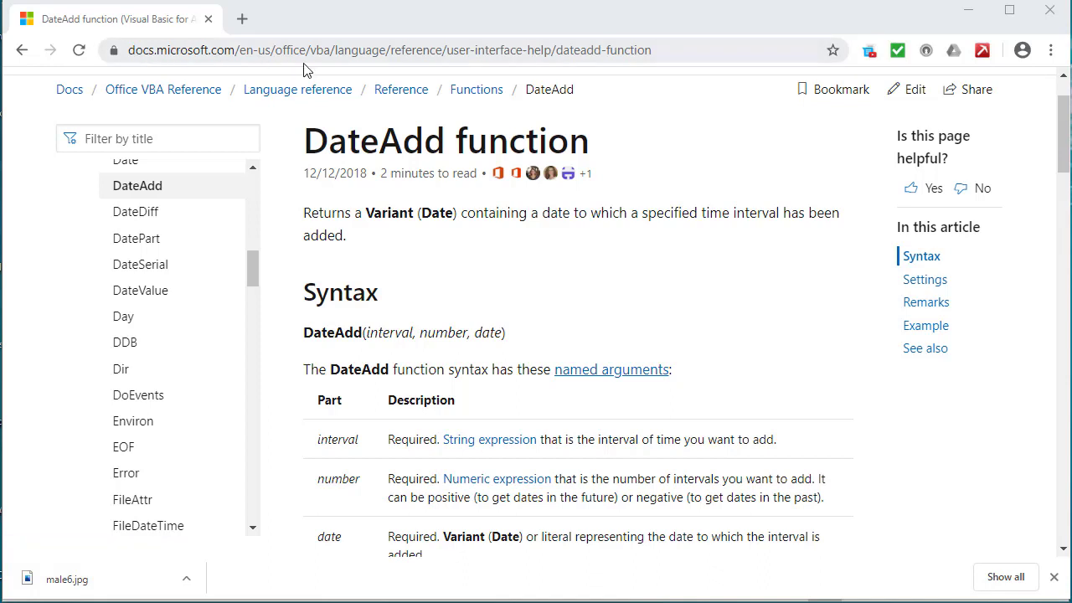
{"action": "mouse_move", "coordinate": [352, 156]}
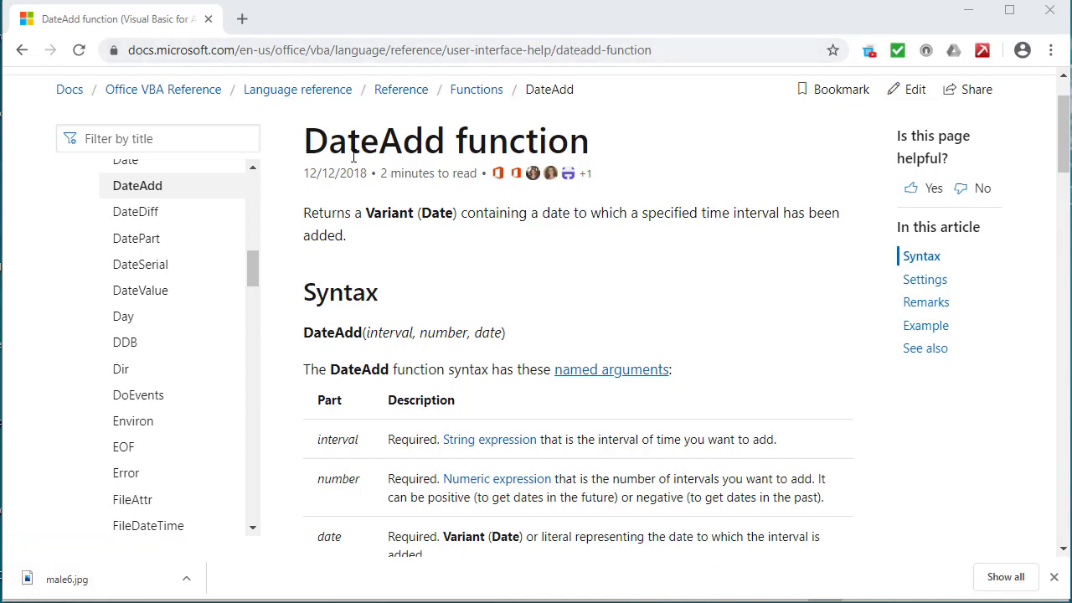
{"action": "mouse_move", "coordinate": [372, 291]}
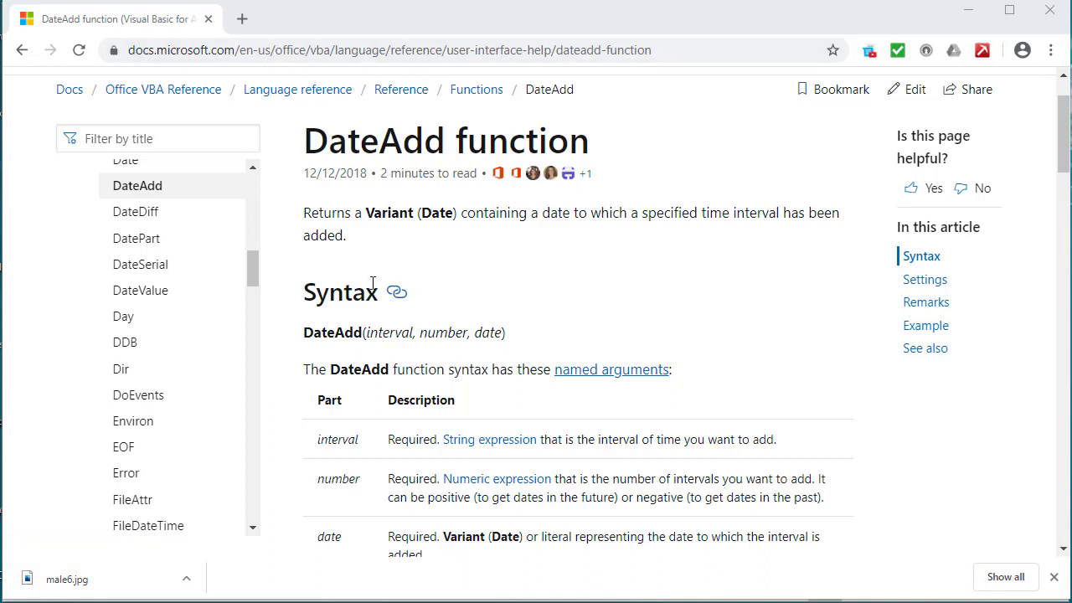
{"action": "mouse_move", "coordinate": [372, 342]}
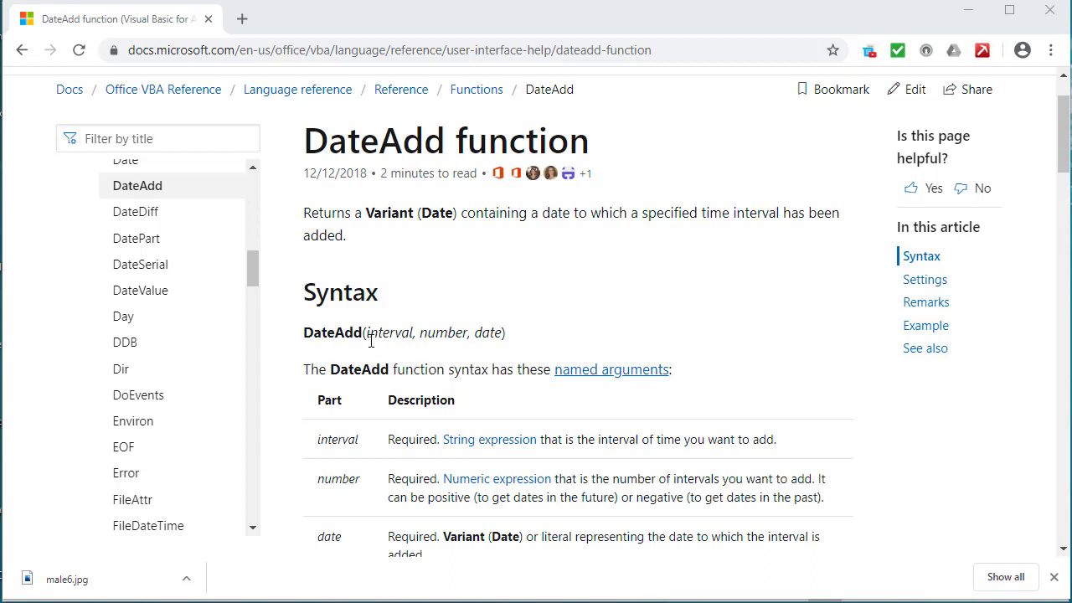
{"action": "mouse_move", "coordinate": [444, 335]}
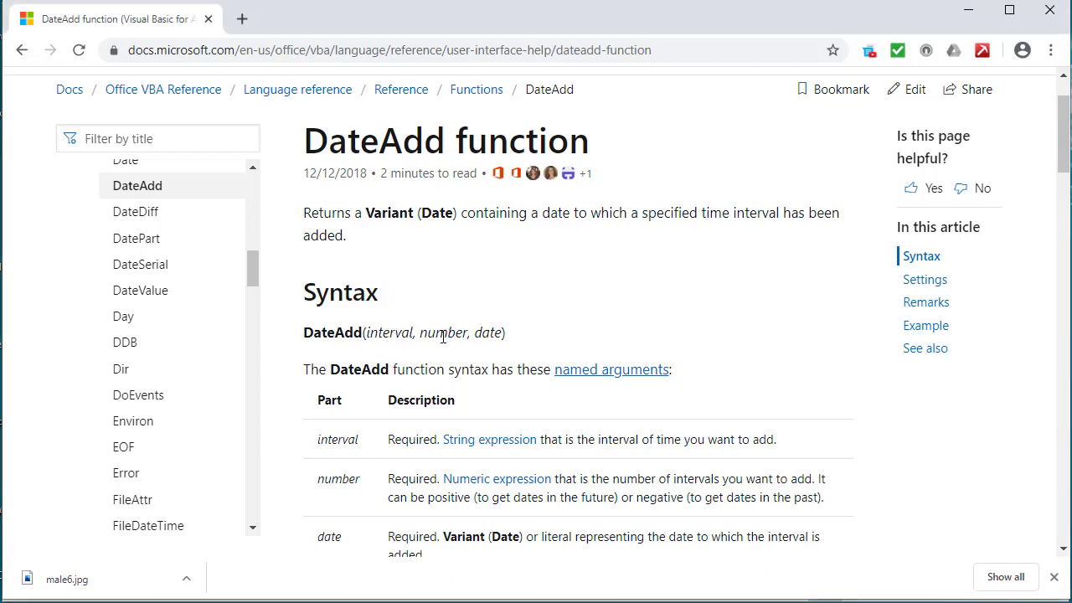
{"action": "mouse_move", "coordinate": [392, 332]}
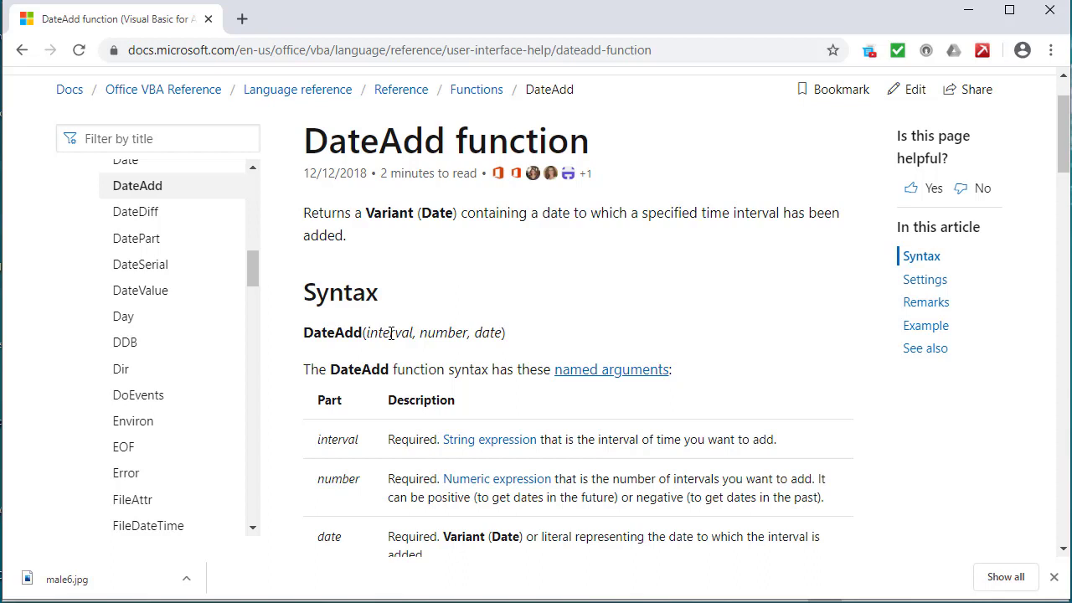
{"action": "mouse_move", "coordinate": [663, 338]}
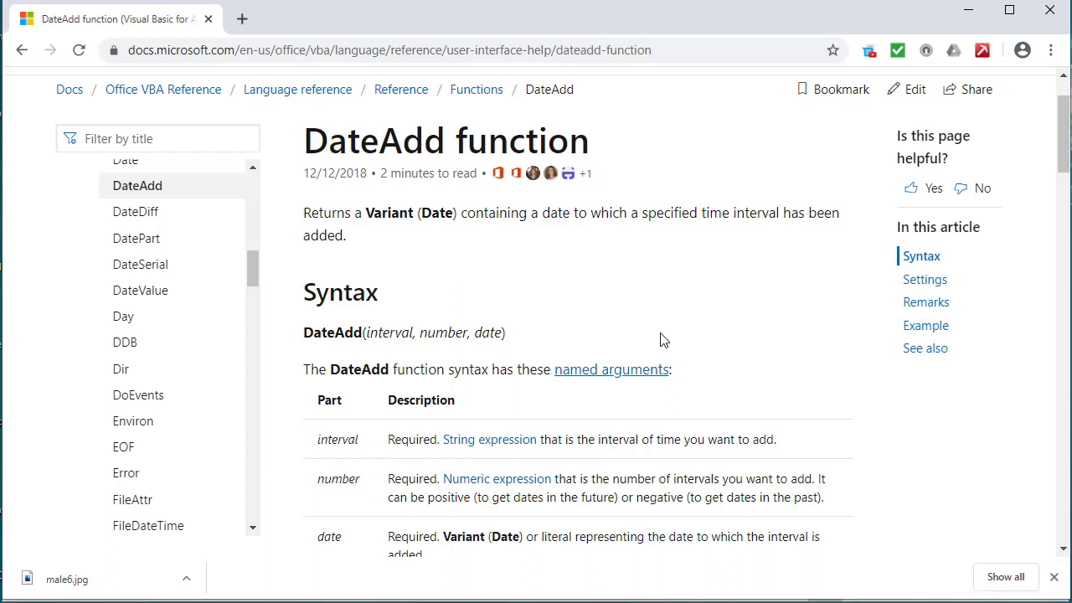
{"action": "mouse_move", "coordinate": [496, 347]}
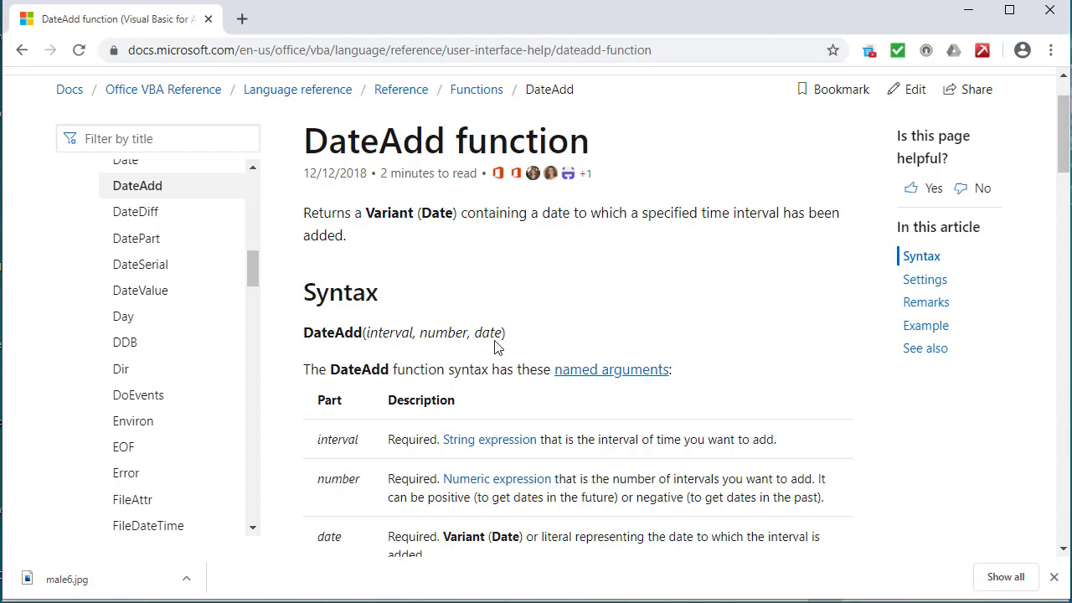
{"action": "mouse_move", "coordinate": [608, 336]}
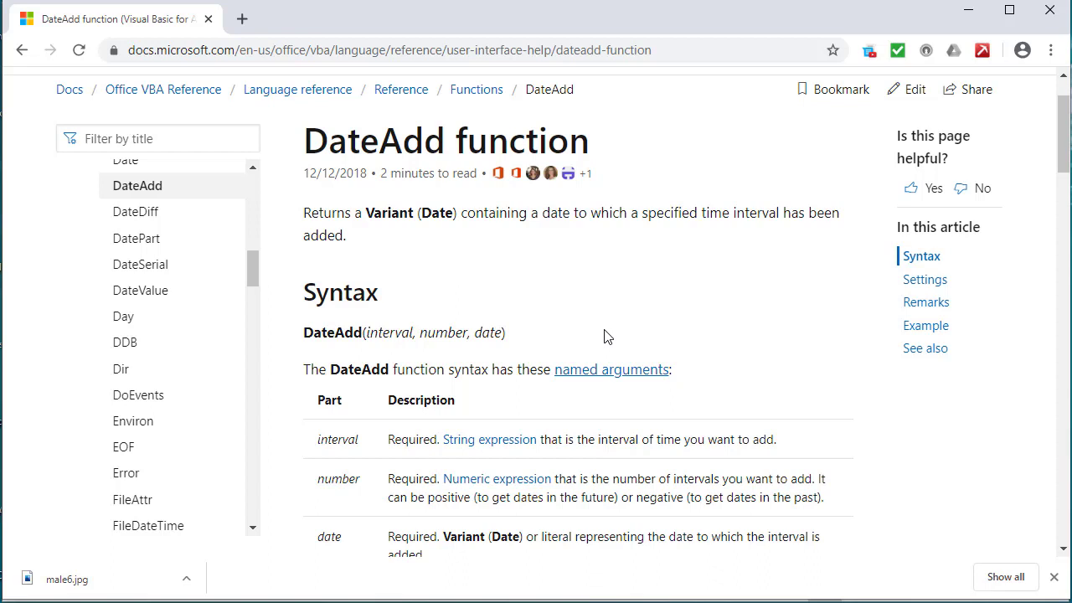
{"action": "scroll", "scroll_direction": "down", "scroll_amount": 3}
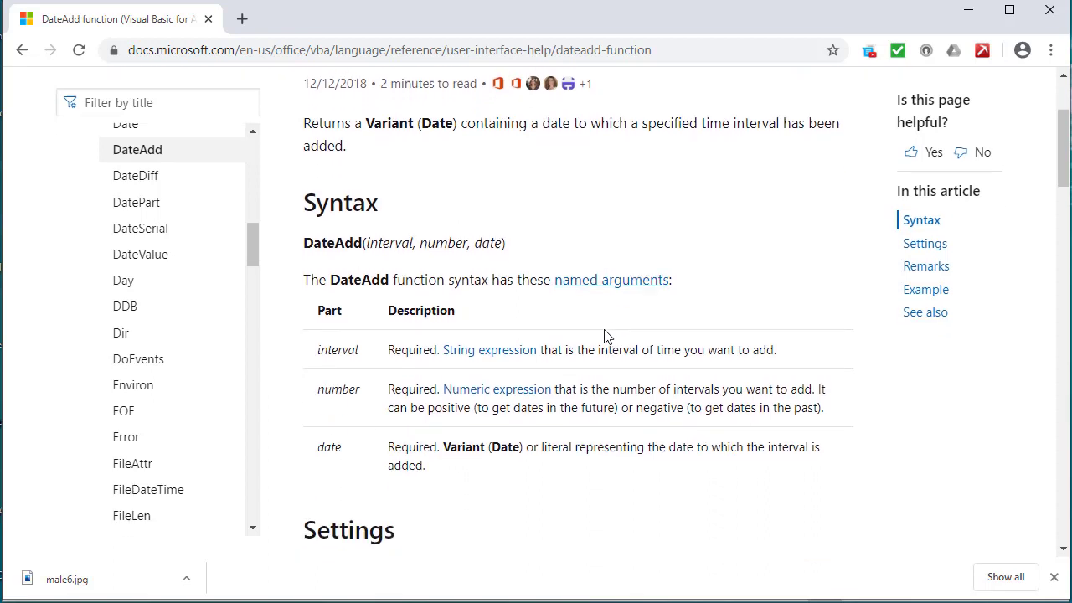
{"action": "scroll", "scroll_direction": "down", "scroll_amount": 3}
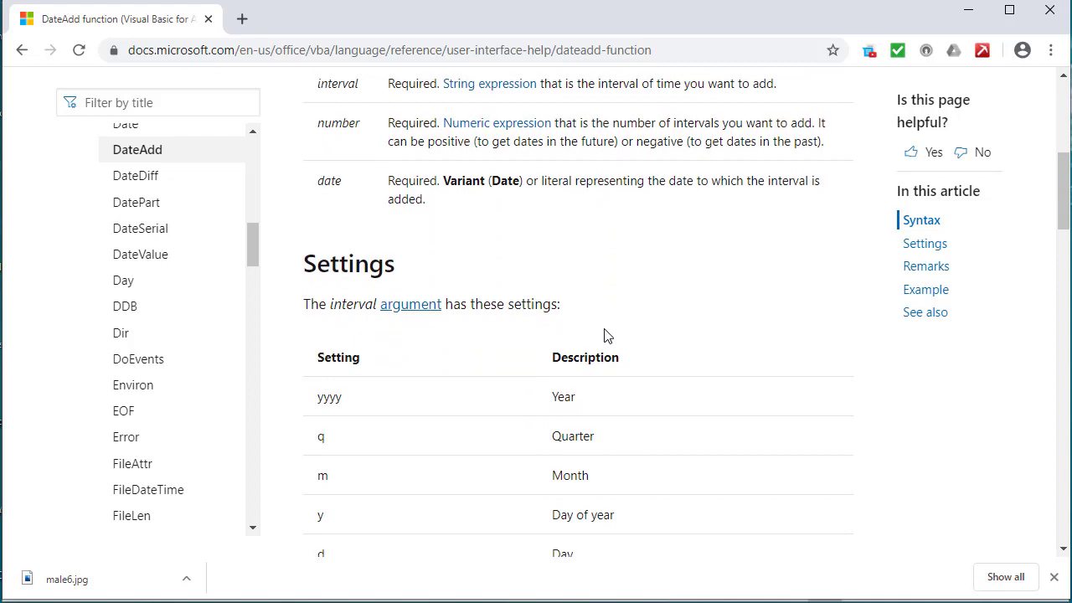
{"action": "scroll", "scroll_direction": "down", "scroll_amount": 3}
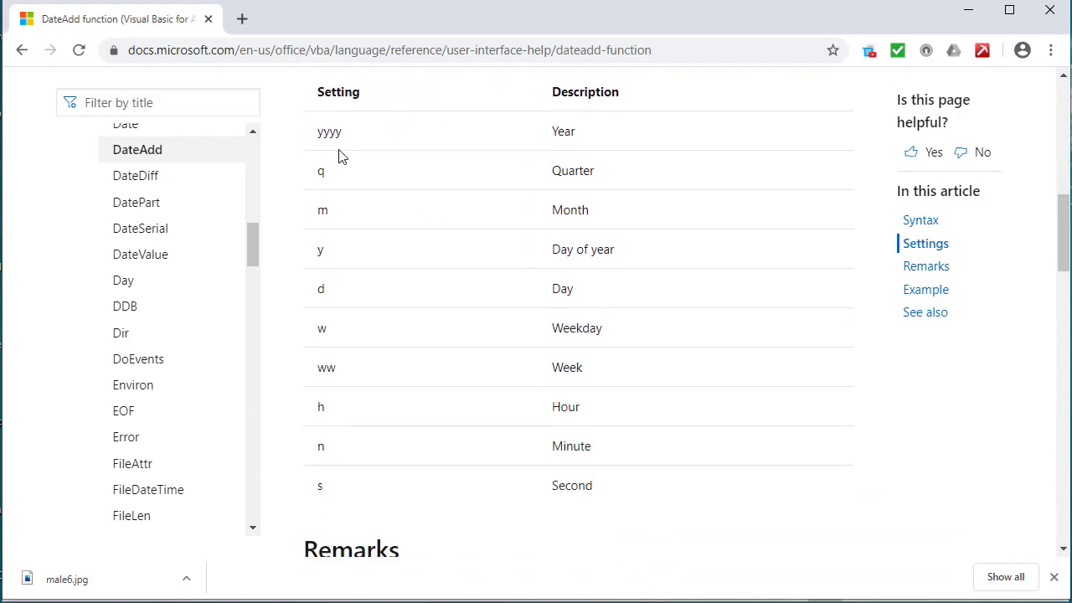
{"action": "mouse_move", "coordinate": [345, 140]}
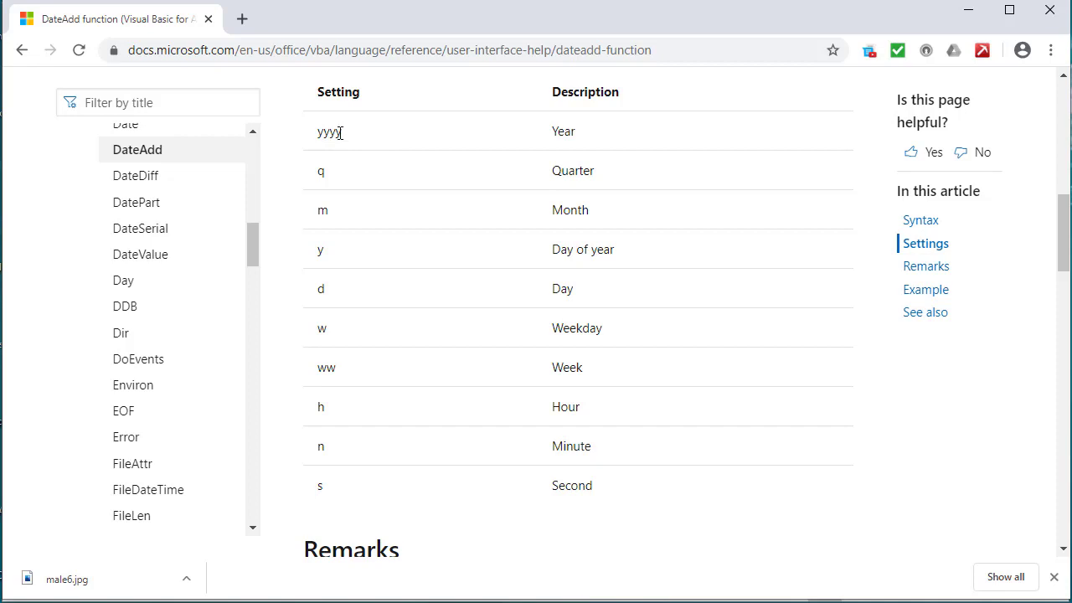
{"action": "mouse_move", "coordinate": [349, 198]}
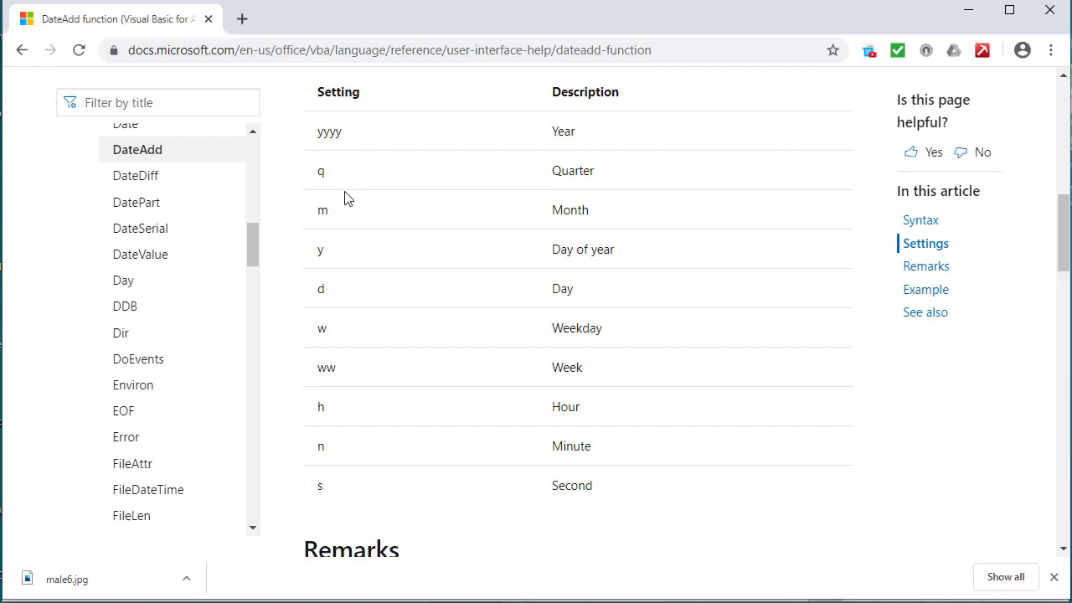
{"action": "mouse_move", "coordinate": [452, 227]}
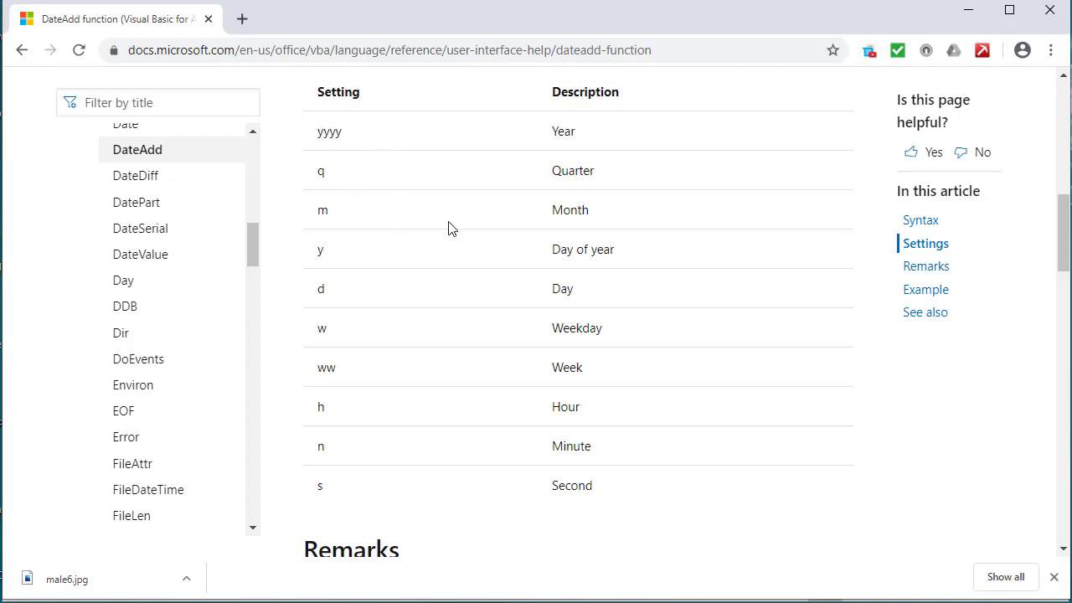
{"action": "scroll", "scroll_direction": "down", "scroll_amount": 3}
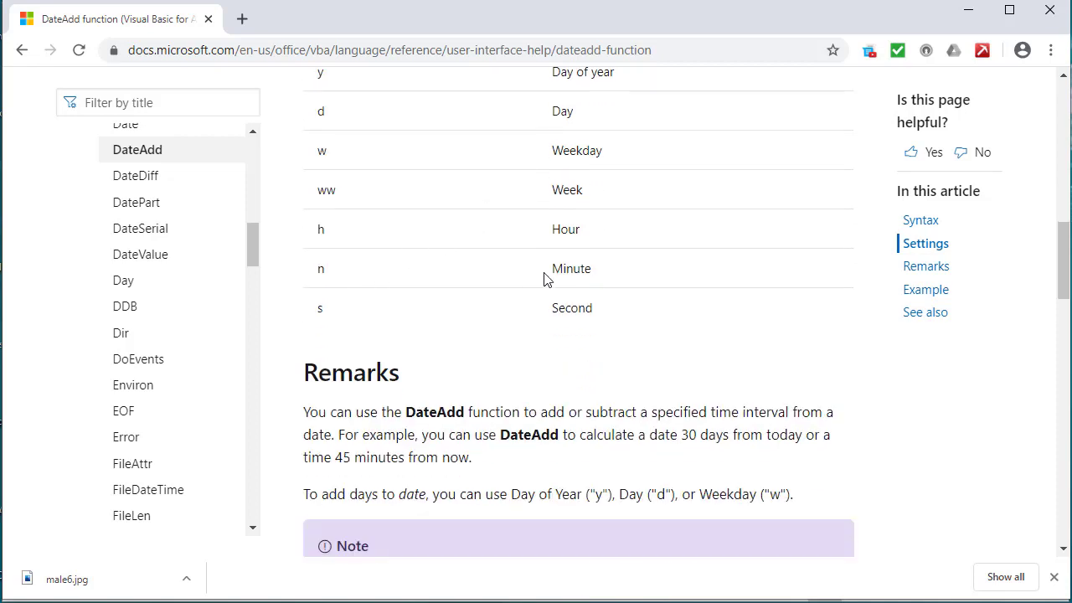
{"action": "mouse_move", "coordinate": [312, 274]}
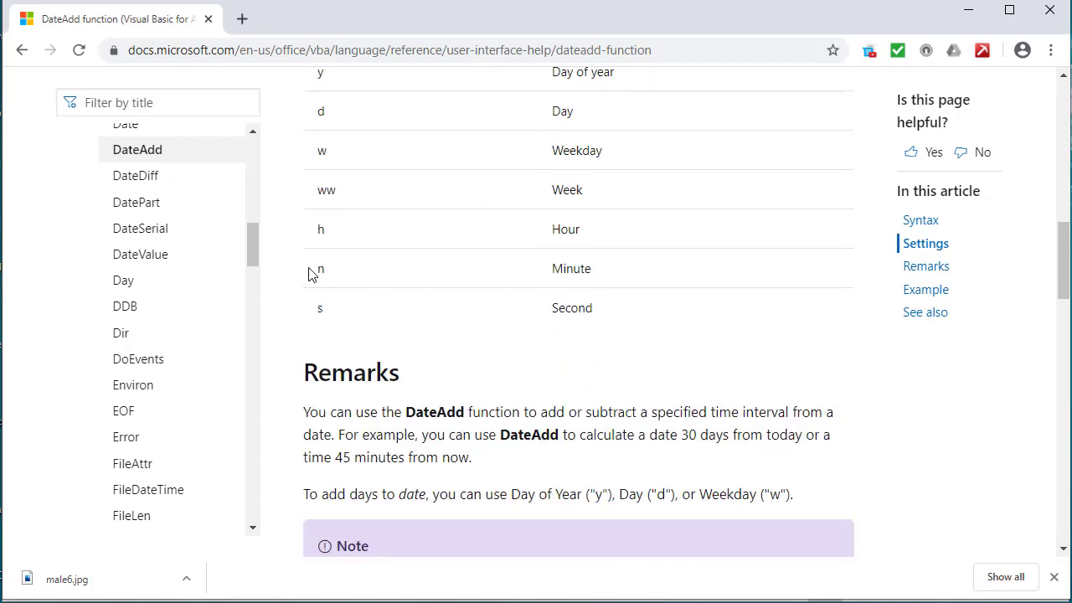
{"action": "mouse_move", "coordinate": [351, 276]}
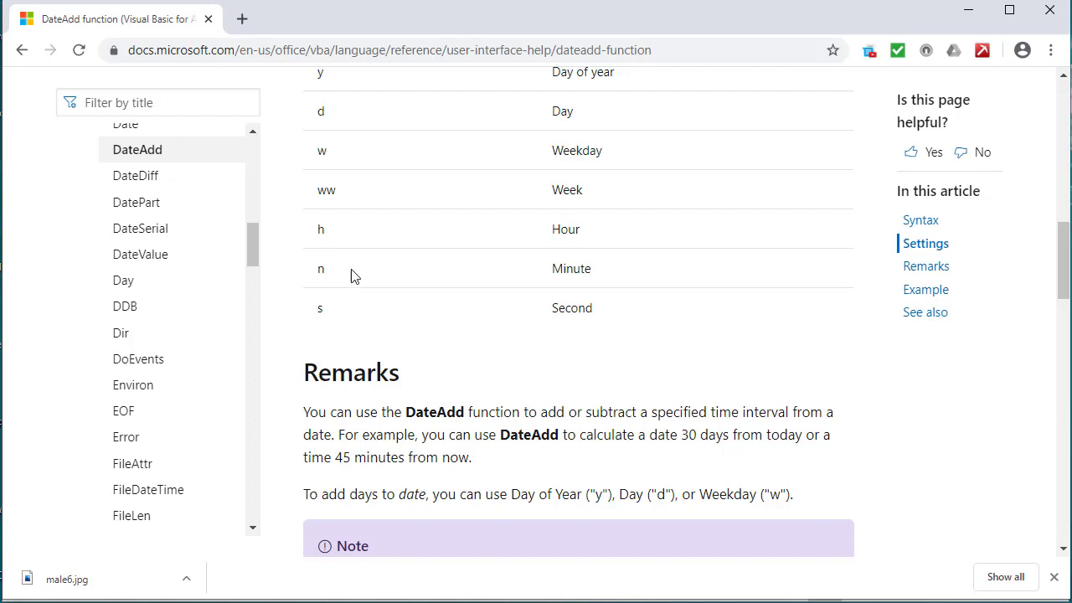
{"action": "scroll", "scroll_direction": "down", "scroll_amount": 3}
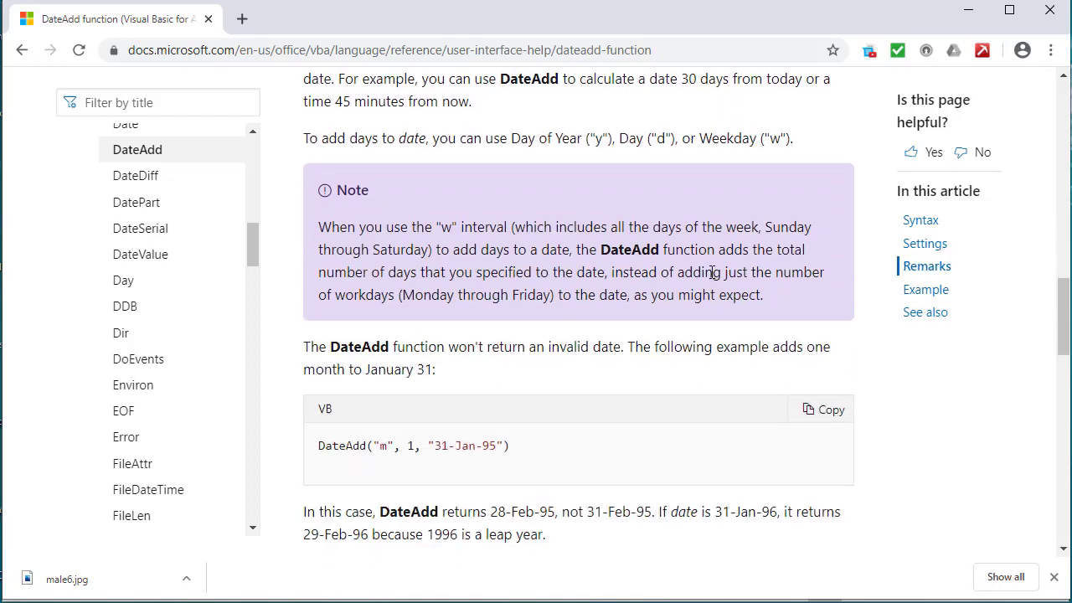
{"action": "scroll", "scroll_direction": "down", "scroll_amount": 3}
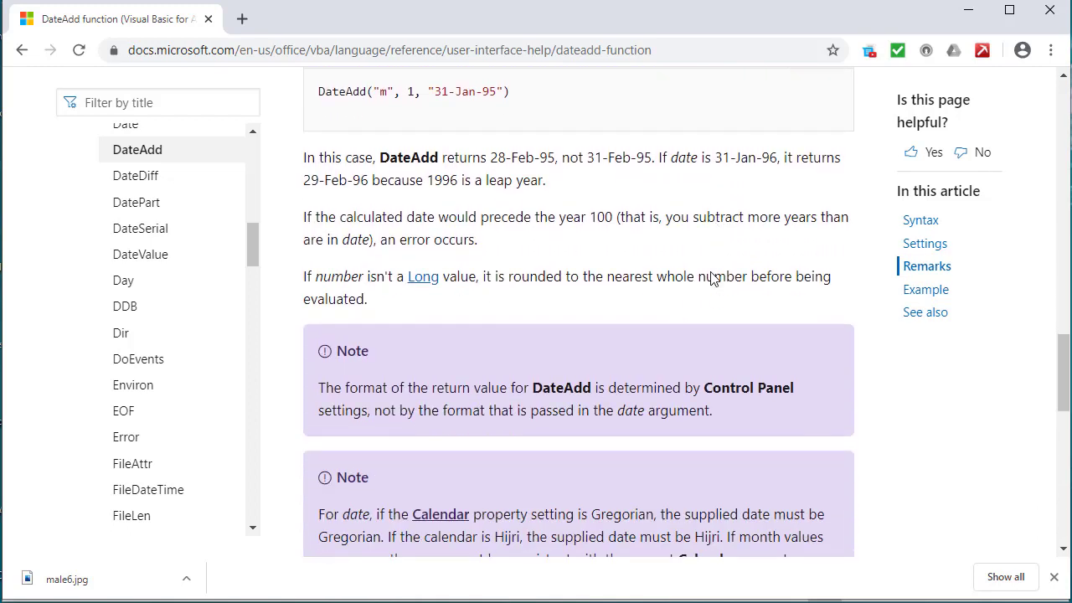
{"action": "scroll", "scroll_direction": "down", "scroll_amount": 3}
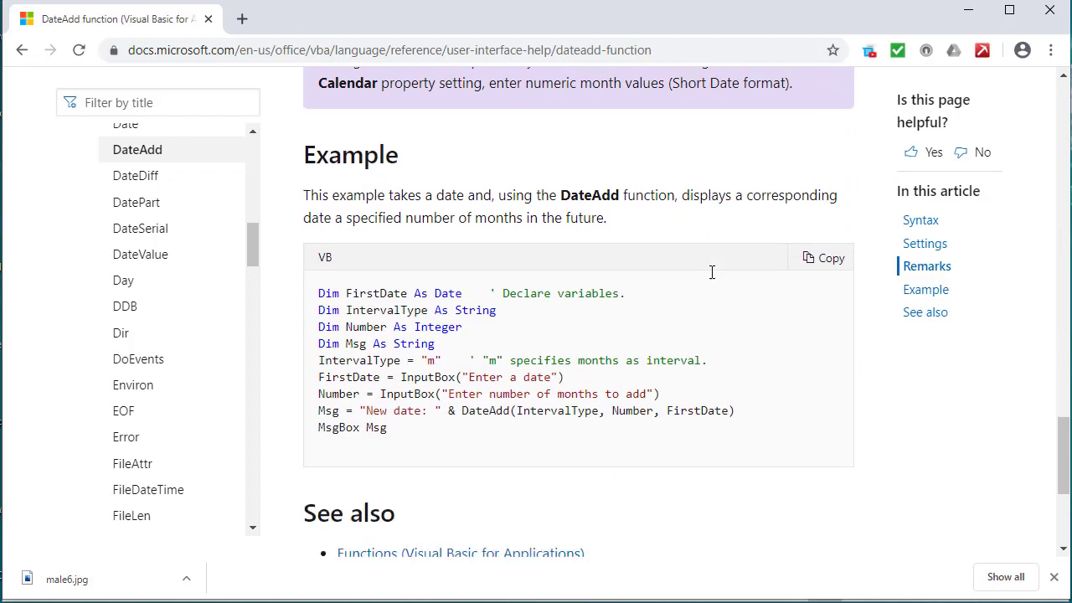
{"action": "scroll", "scroll_direction": "up", "scroll_amount": 3}
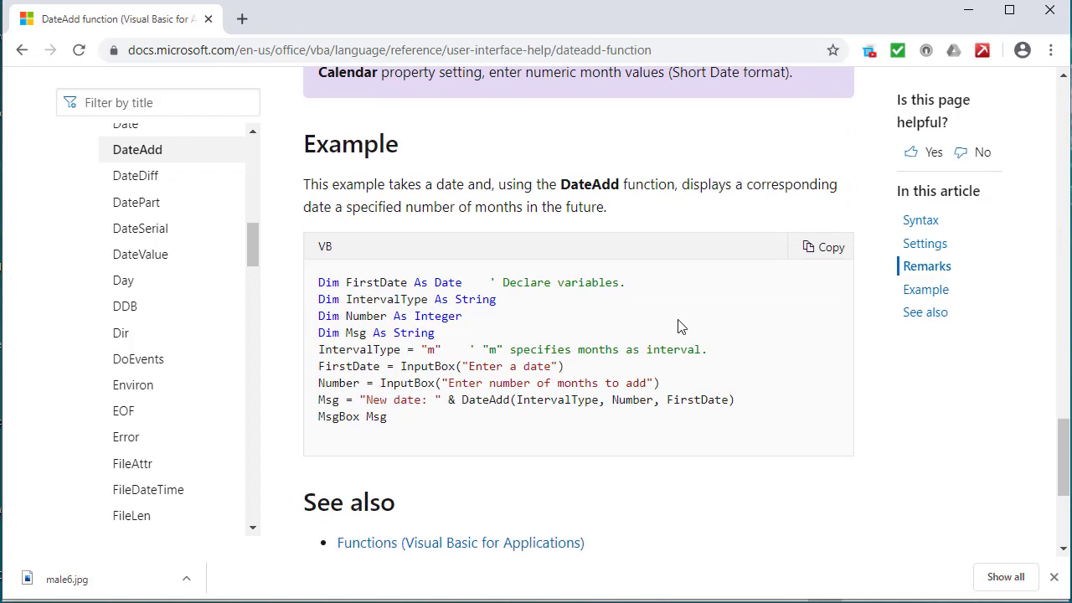